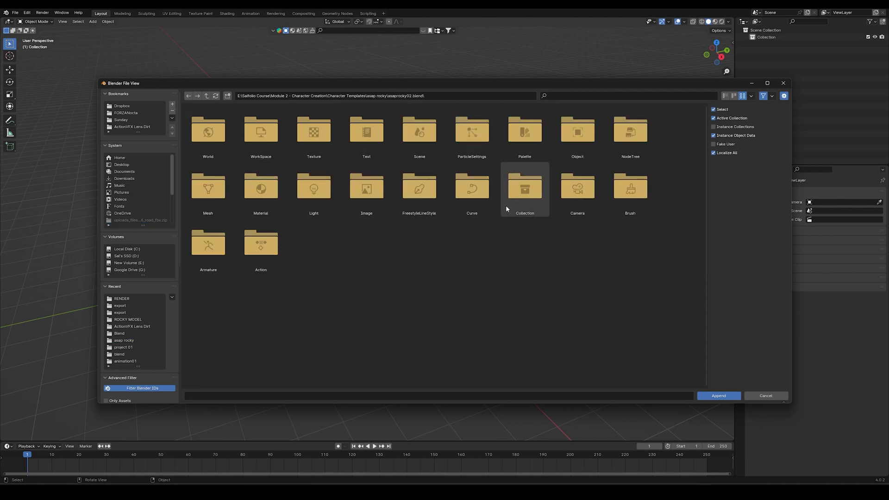
Append every collection from asaprocky02.blend: the Asap Rocky model, rig, camera and lighting.
{"action": "double_click", "coordinate": [525, 187]}
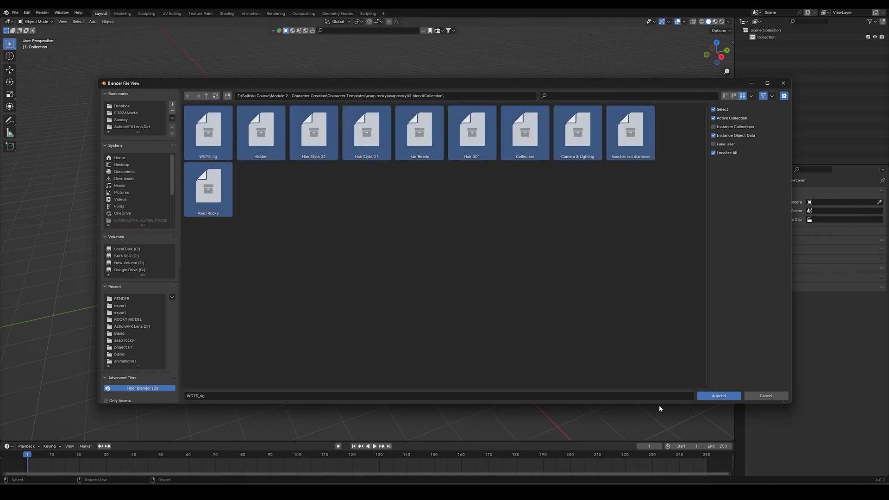
{"action": "left_click", "coordinate": [717, 396]}
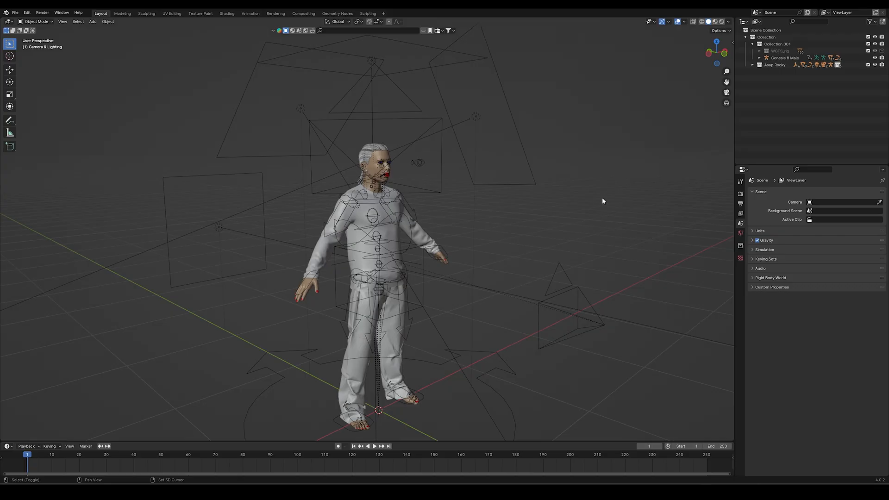
Review render settings, add the Mercedes Benz 190E collection, and set the End frame to 200.
{"action": "left_click", "coordinate": [740, 194]}
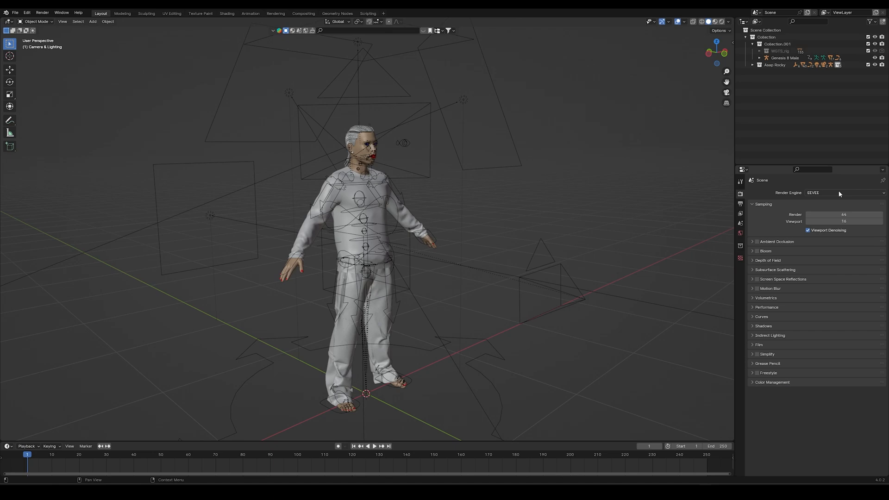
{"action": "left_click", "coordinate": [843, 192]}
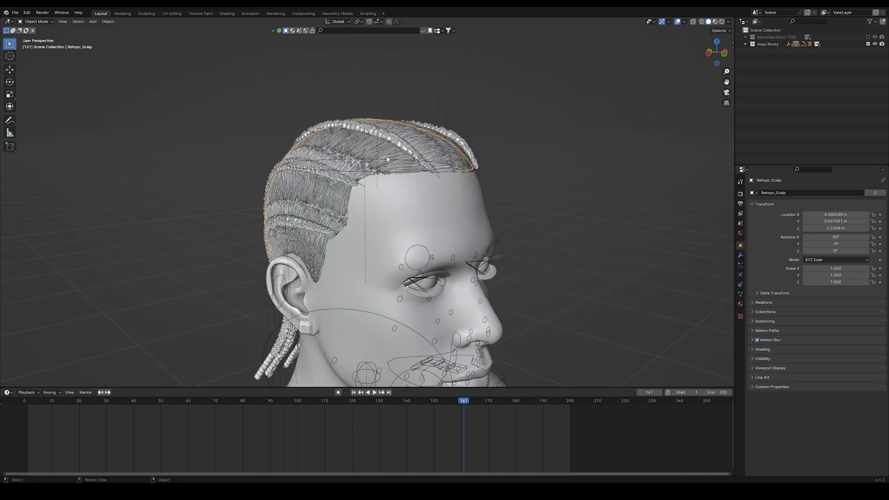
Select the asaprocky-outfit mesh and delete it.
{"action": "left_click", "coordinate": [740, 258]}
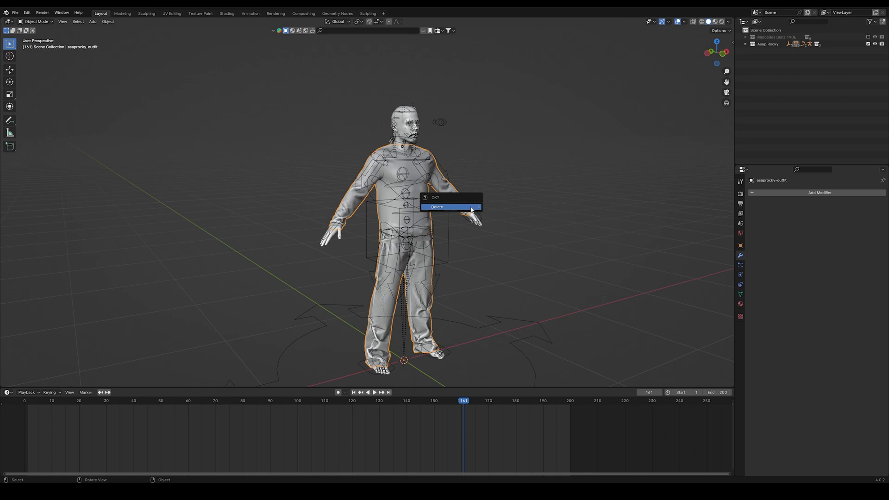
{"action": "left_click", "coordinate": [437, 206]}
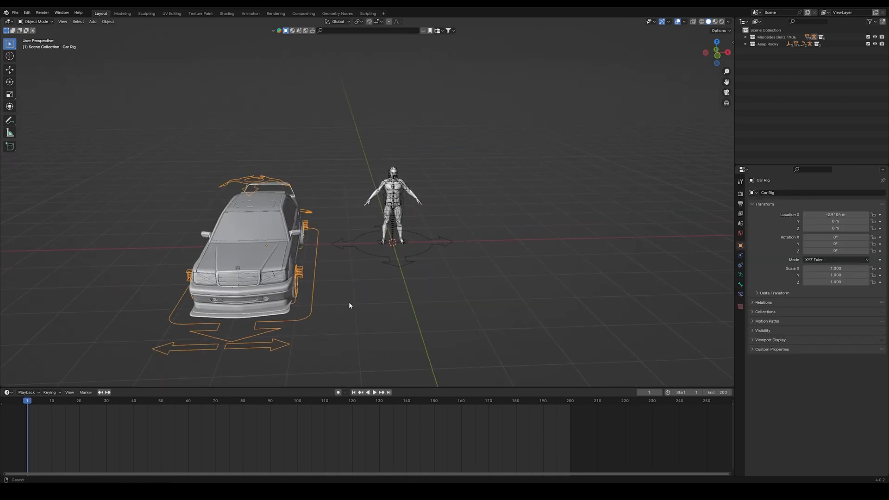
Slide the car rig beneath the character and key its location and rotation at frames 1 and 25.
{"action": "left_click_drag", "start_coordinate": [244, 249], "coordinate": [385, 249]}
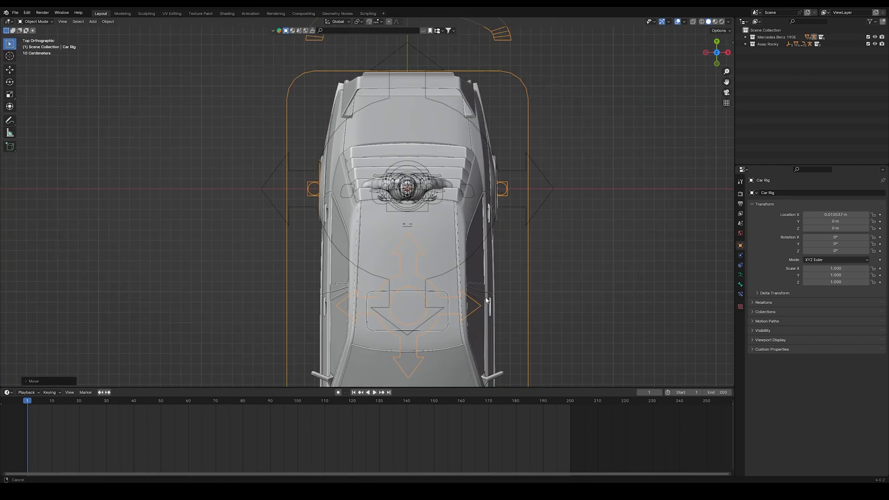
{"action": "left_click_drag", "start_coordinate": [485, 299], "coordinate": [499, 287]}
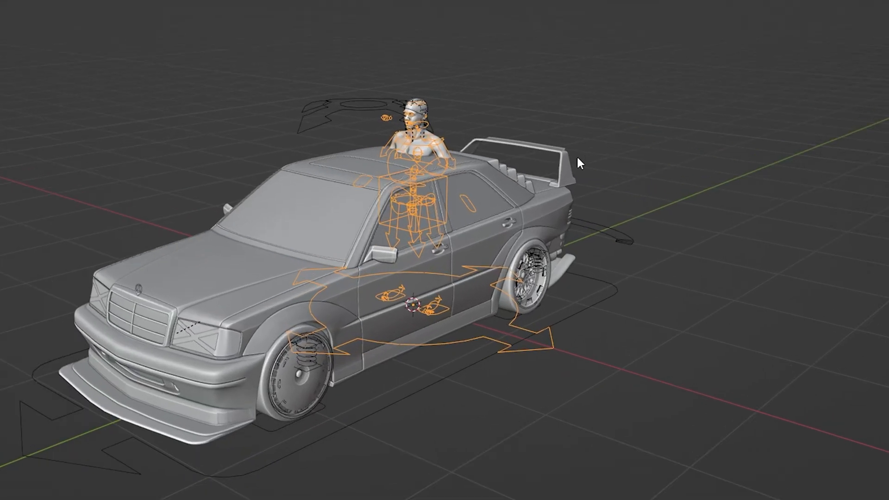
{"action": "key", "text": "i"}
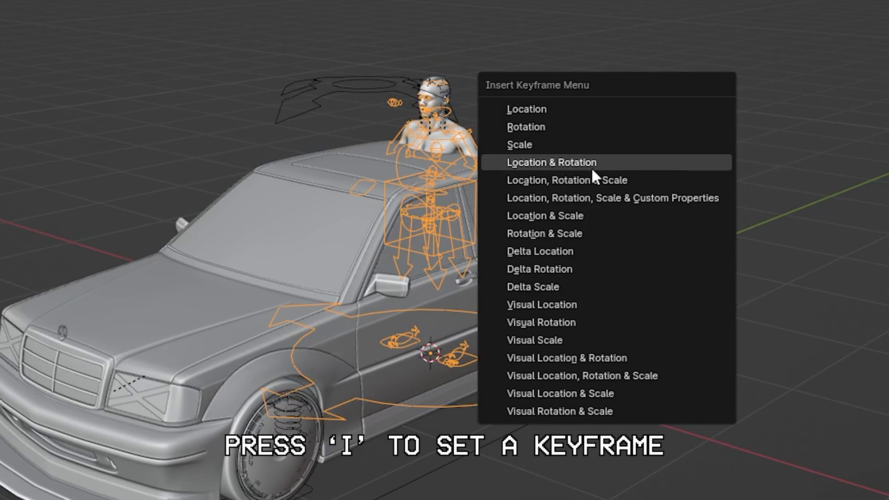
{"action": "mouse_move", "coordinate": [550, 170]}
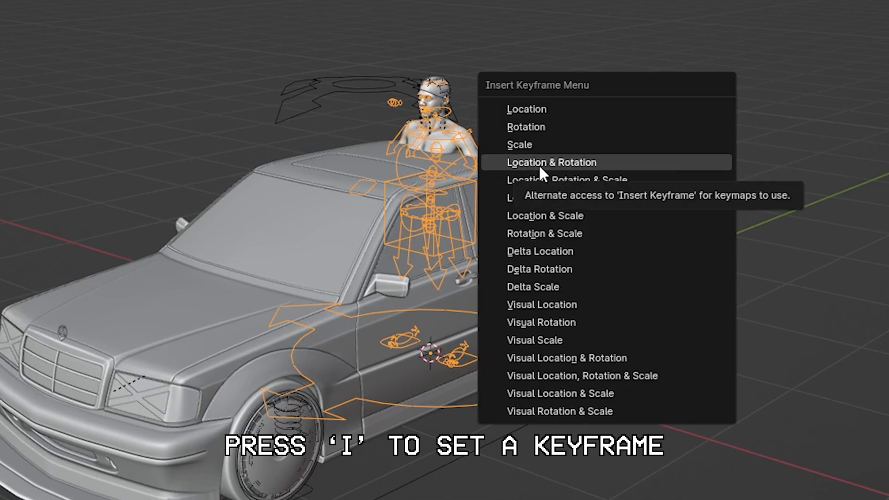
{"action": "left_click", "coordinate": [551, 162]}
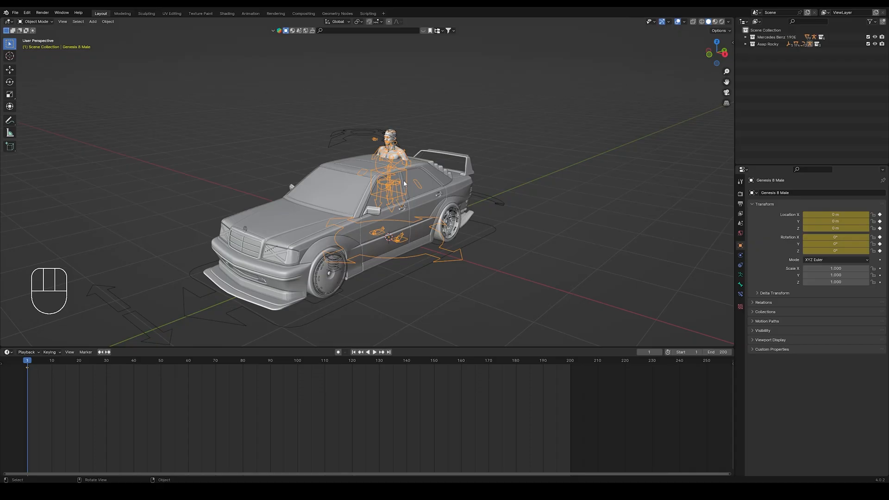
{"action": "mouse_move", "coordinate": [92, 365]}
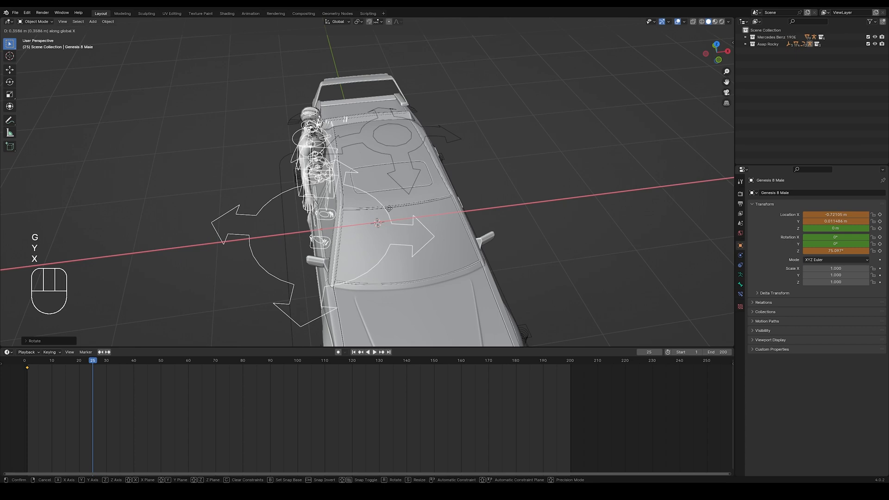
{"action": "key", "text": "i"}
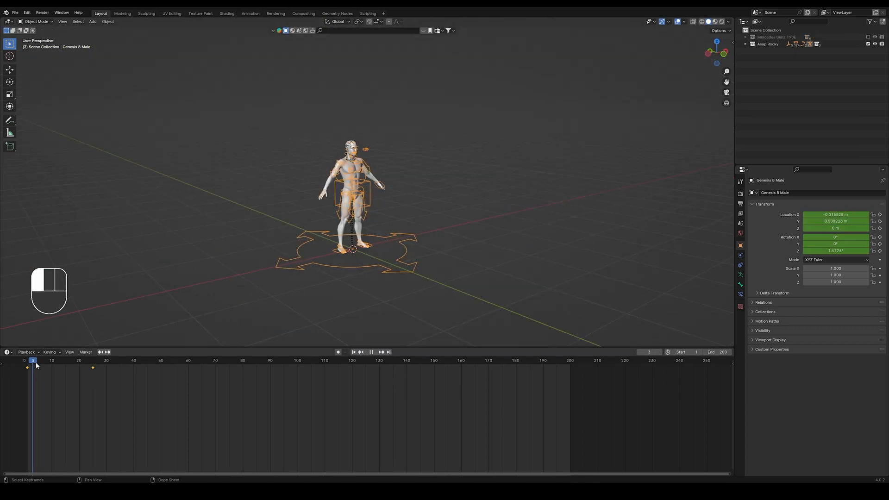
{"action": "left_click", "coordinate": [95, 360]}
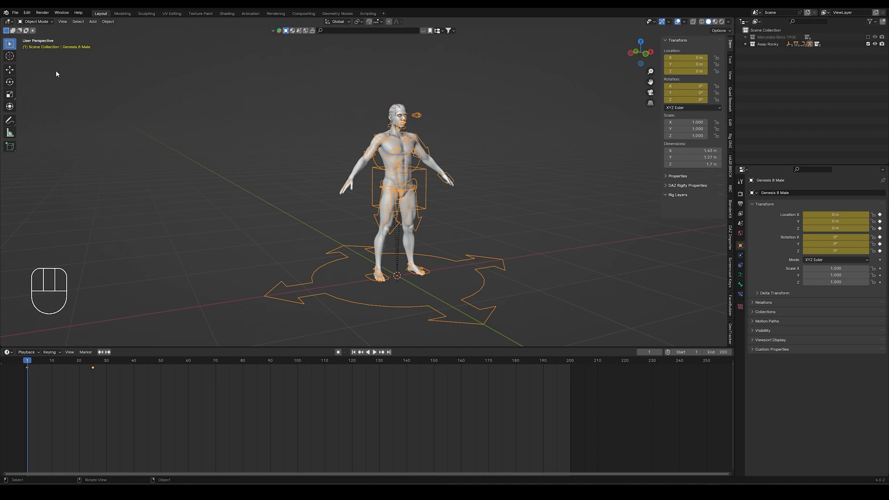
{"action": "mouse_move", "coordinate": [465, 254]}
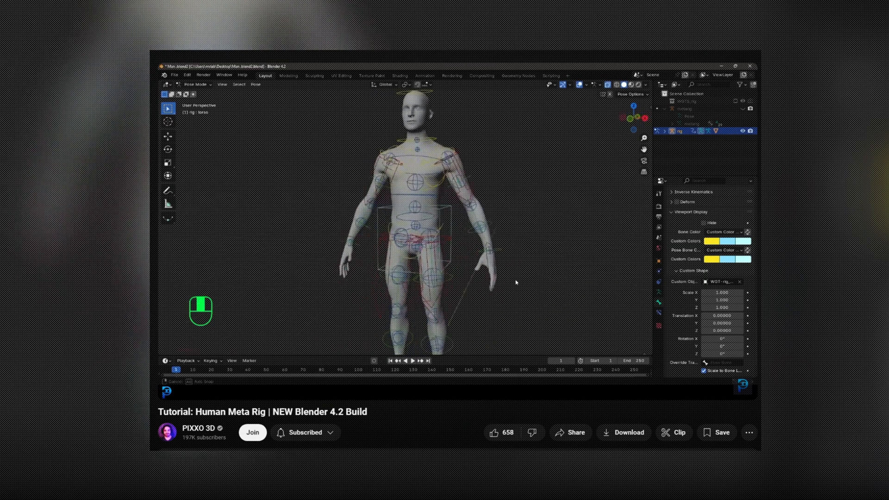
In Pose Mode, key location and rotation for all rig bones at frame 1.
{"action": "key", "text": "g"}
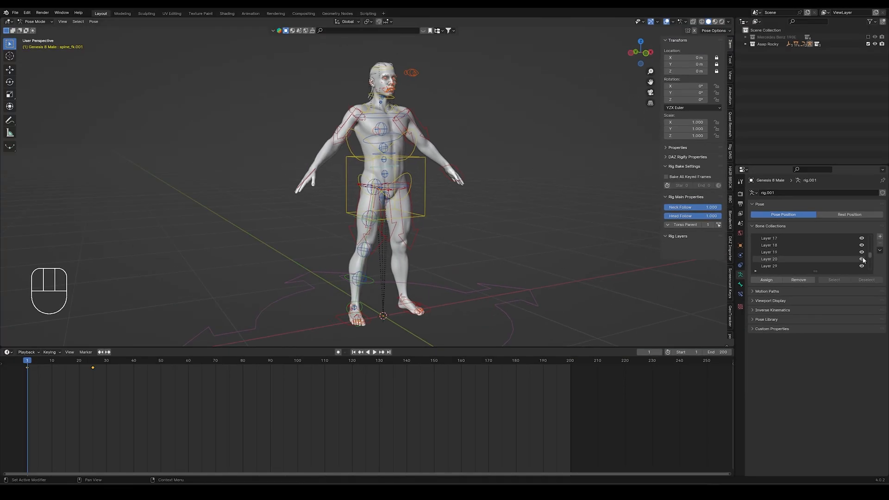
{"action": "scroll", "scroll_direction": "down", "scroll_amount": 3}
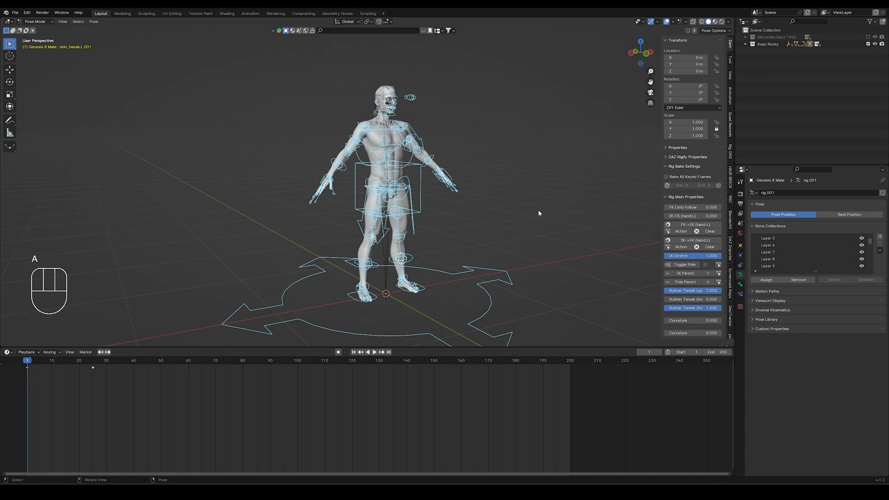
{"action": "key", "text": "i"}
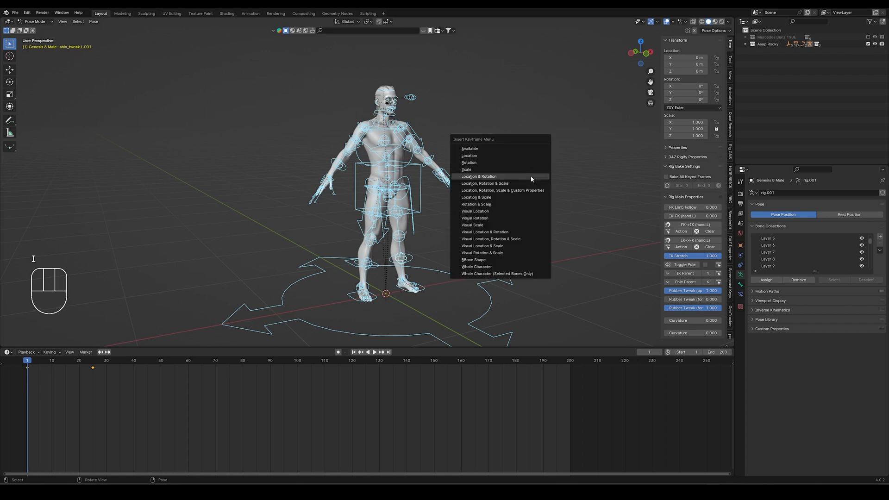
{"action": "left_click", "coordinate": [478, 177]}
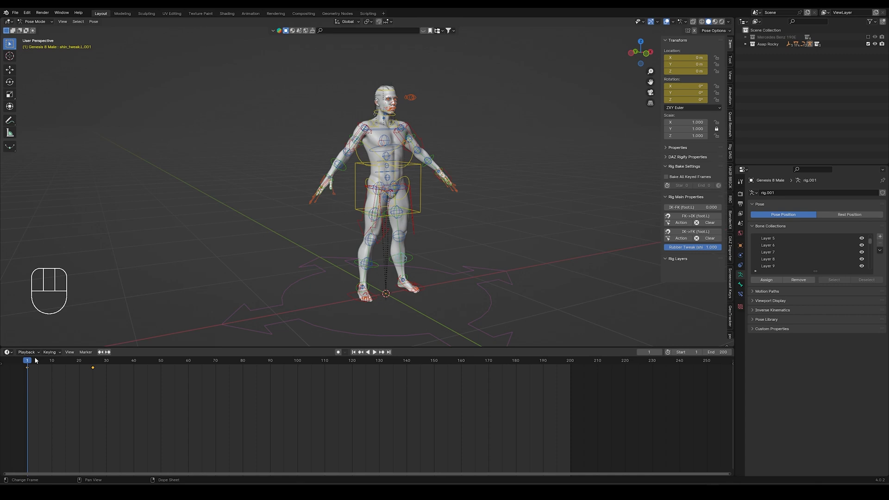
{"action": "left_click", "coordinate": [373, 352]}
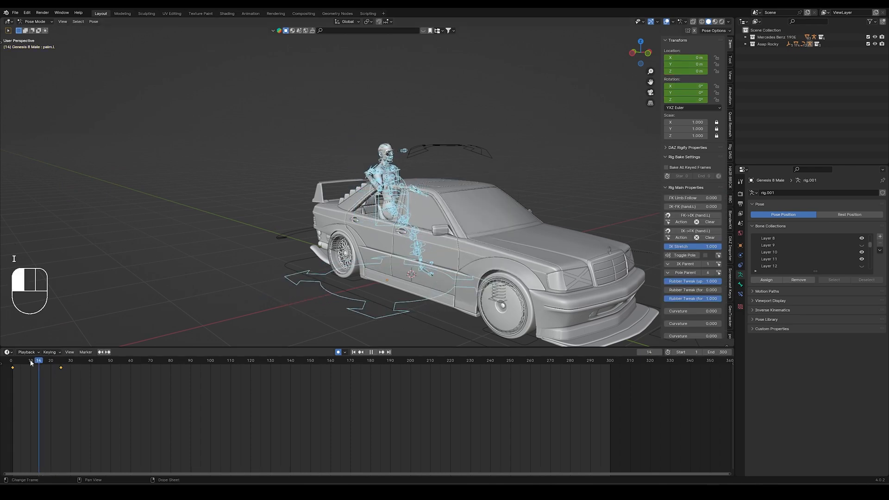
Key spine, head and arm poses at several frames for the window lean and raised arm, then save.
{"action": "left_click", "coordinate": [65, 361]}
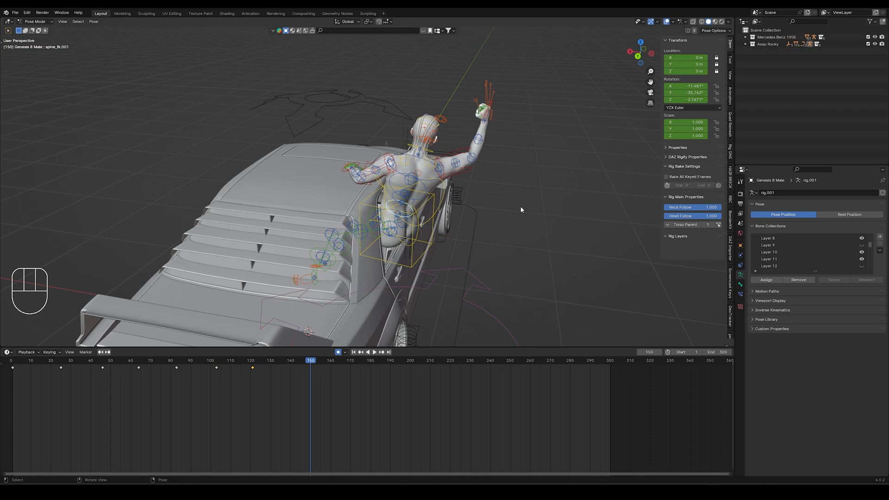
{"action": "left_click_drag", "start_coordinate": [311, 360], "coordinate": [404, 360]}
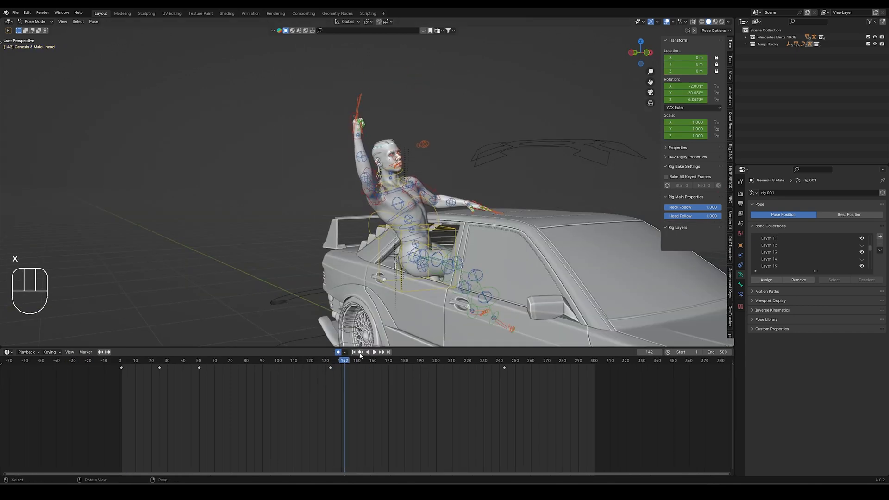
{"action": "left_click", "coordinate": [371, 352]}
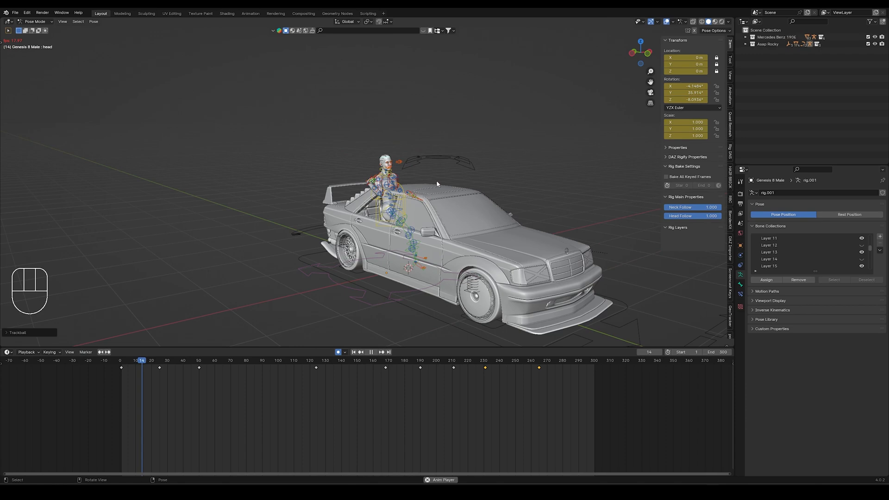
{"action": "key", "text": "ctrl+s"}
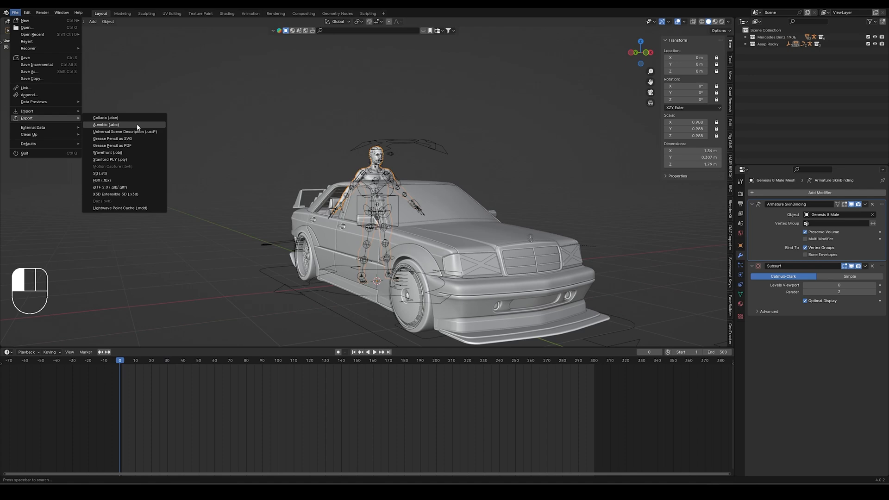
Export frames 1–300 of the character to Alembic with hair and particles disabled.
{"action": "left_click", "coordinate": [106, 124]}
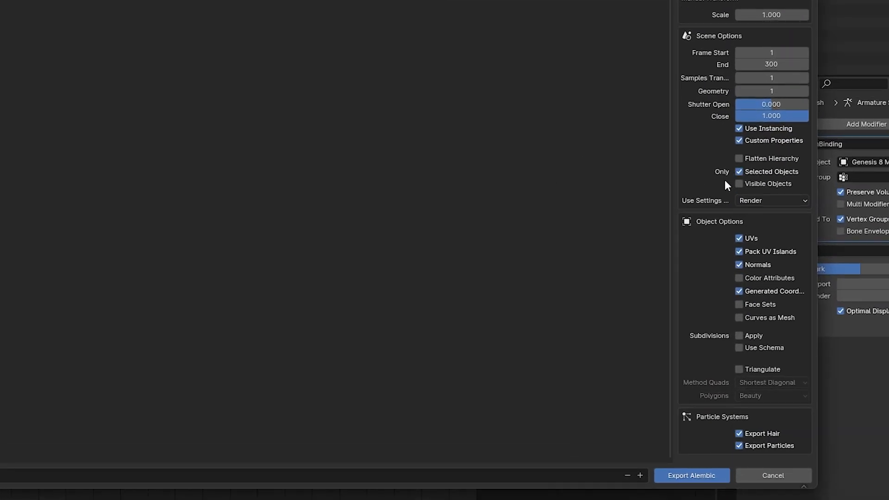
{"action": "left_click", "coordinate": [739, 446]}
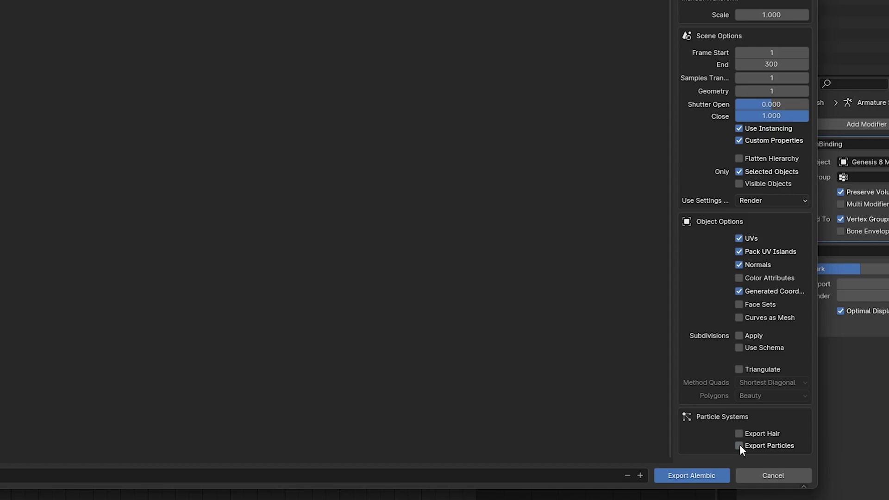
{"action": "left_click", "coordinate": [691, 476]}
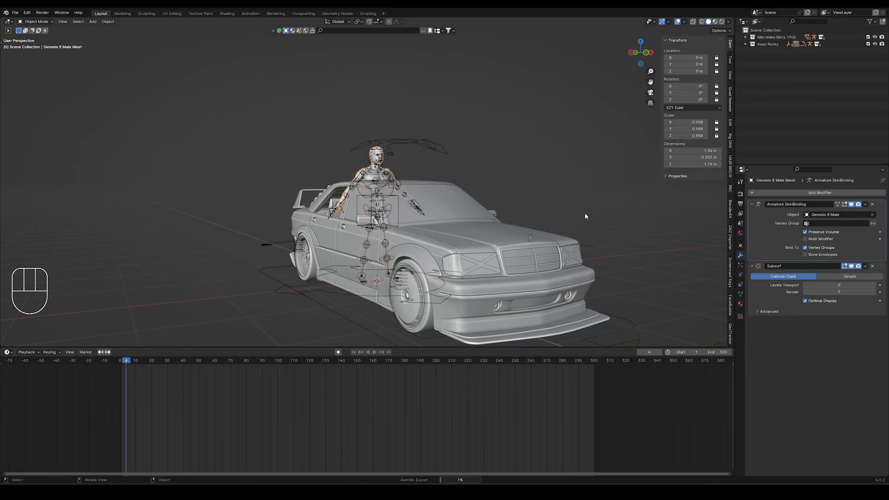
{"action": "left_click", "coordinate": [152, 360]}
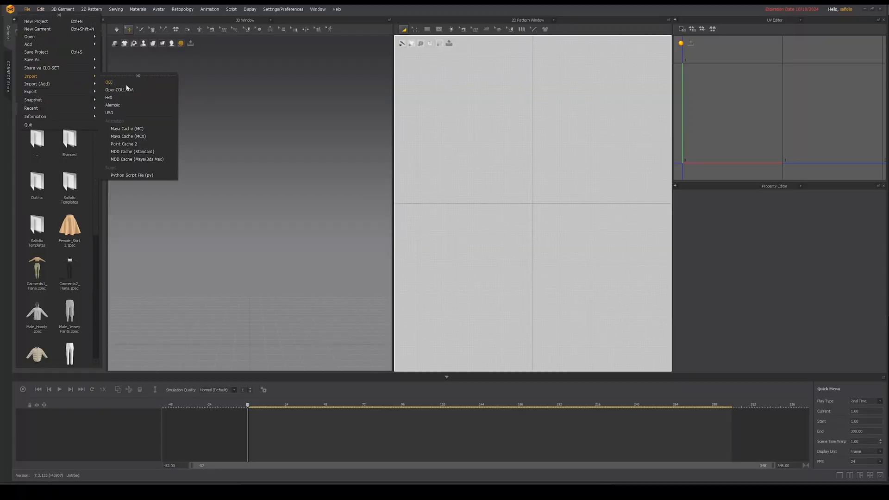
Import rocky001.abc through the Alembic importer and confirm loading it as an animated avatar.
{"action": "left_click", "coordinate": [112, 105]}
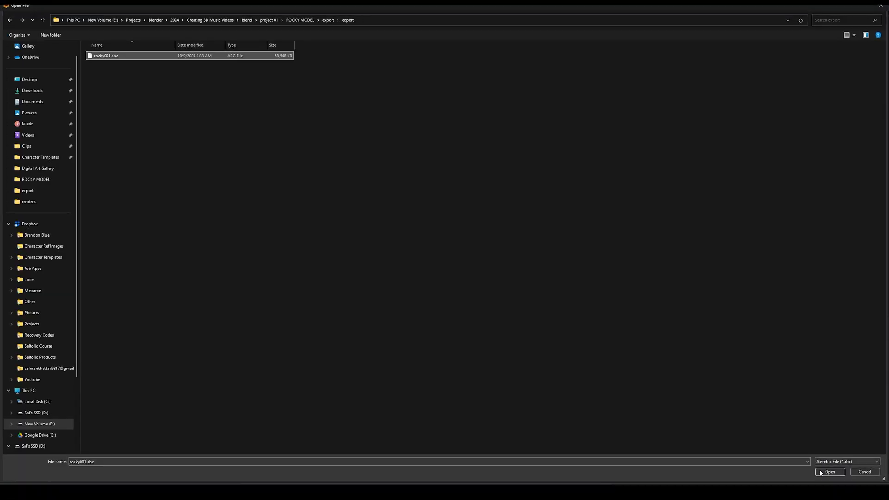
{"action": "left_click", "coordinate": [828, 472]}
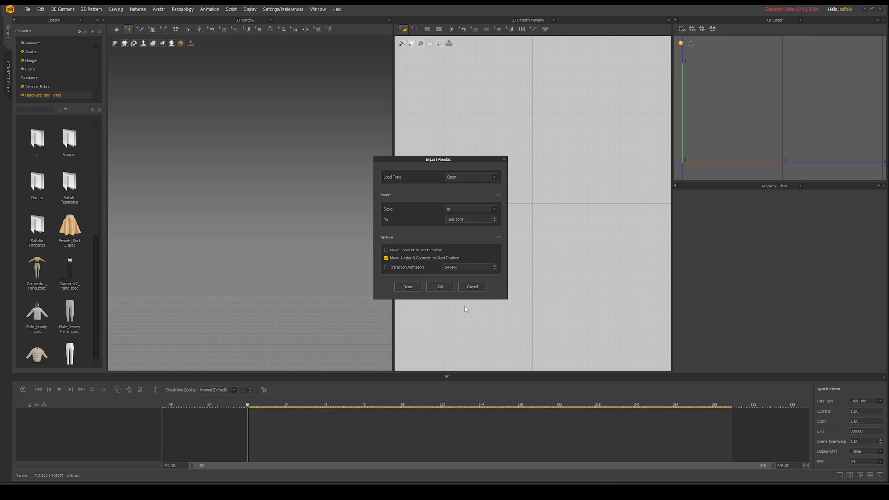
{"action": "left_click", "coordinate": [441, 286]}
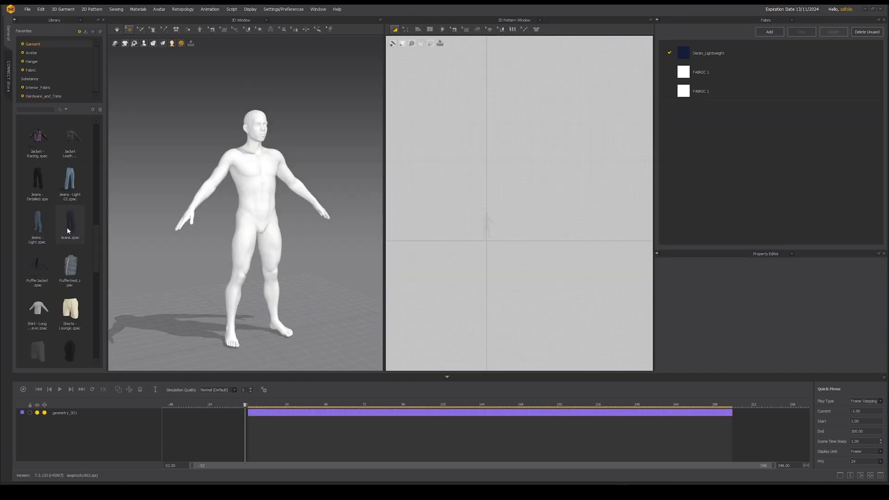
Add the dark navy jeans and the other outfit garments from the Library onto the avatar.
{"action": "double_click", "coordinate": [69, 224]}
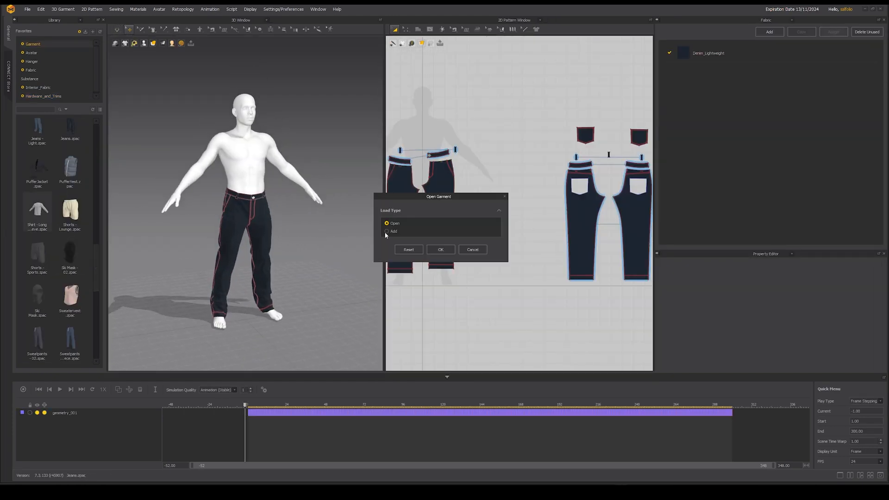
{"action": "left_click", "coordinate": [440, 250]}
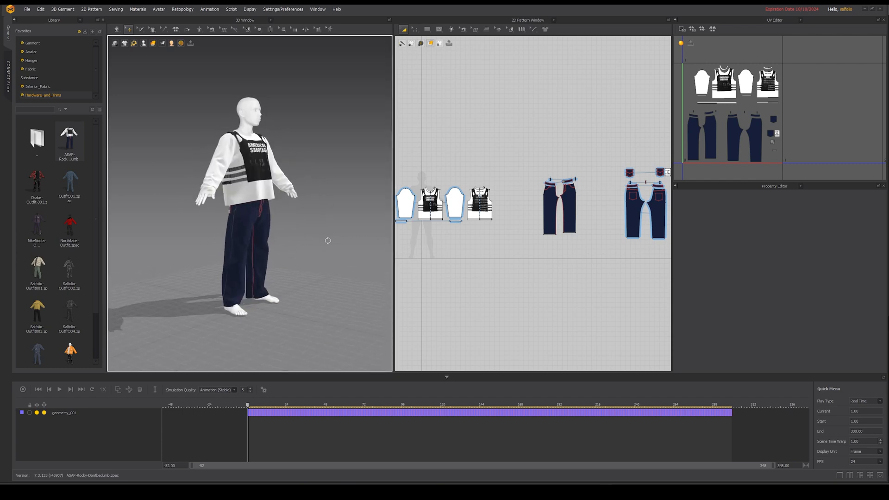
{"action": "left_click", "coordinate": [179, 43]}
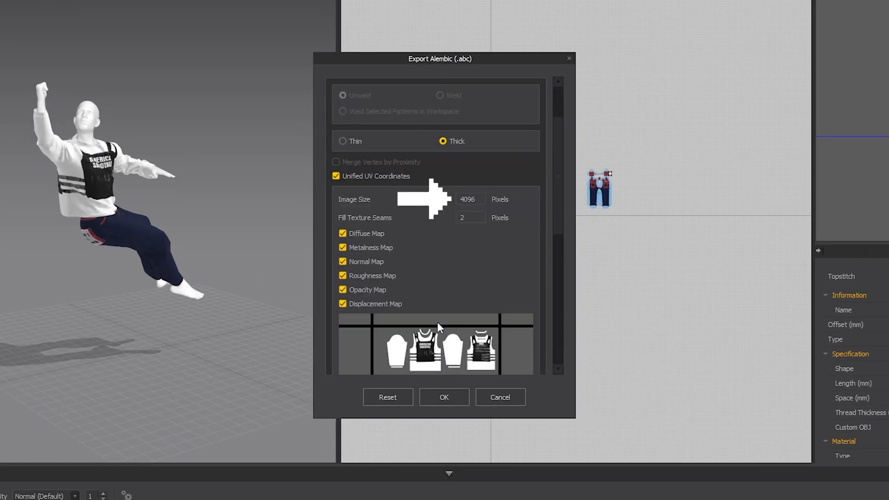
Export the outfit to Alembic with unified UV coordinates, 4096 image size and all maps.
{"action": "scroll", "scroll_direction": "down", "scroll_amount": 3}
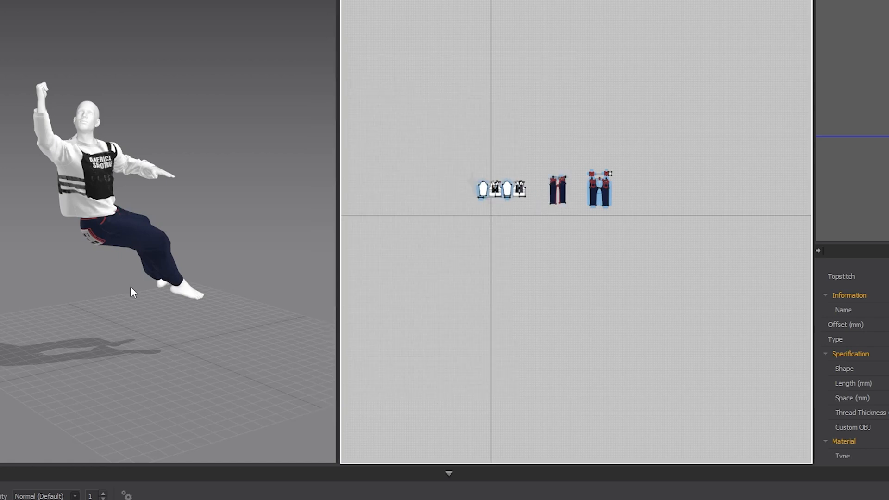
{"action": "left_click", "coordinate": [20, 12]}
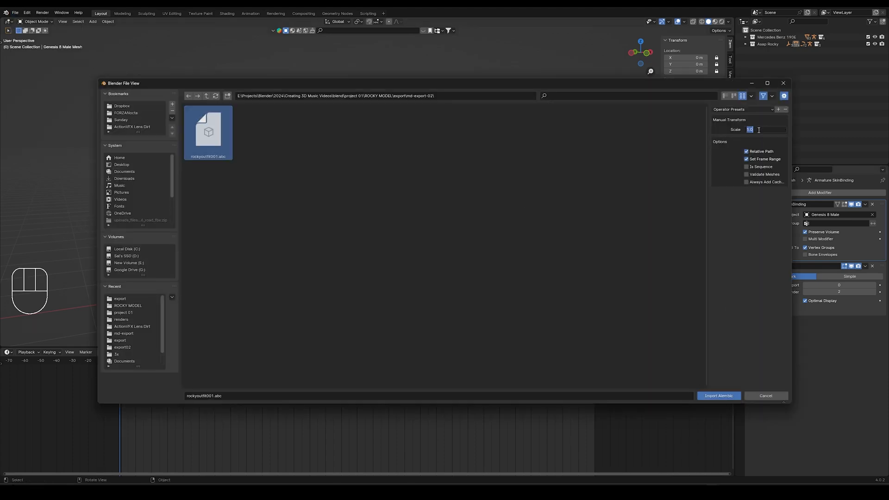
Import rockyoutfit001.abc and scrub frames to check the clothing moves with the character.
{"action": "left_click", "coordinate": [717, 396]}
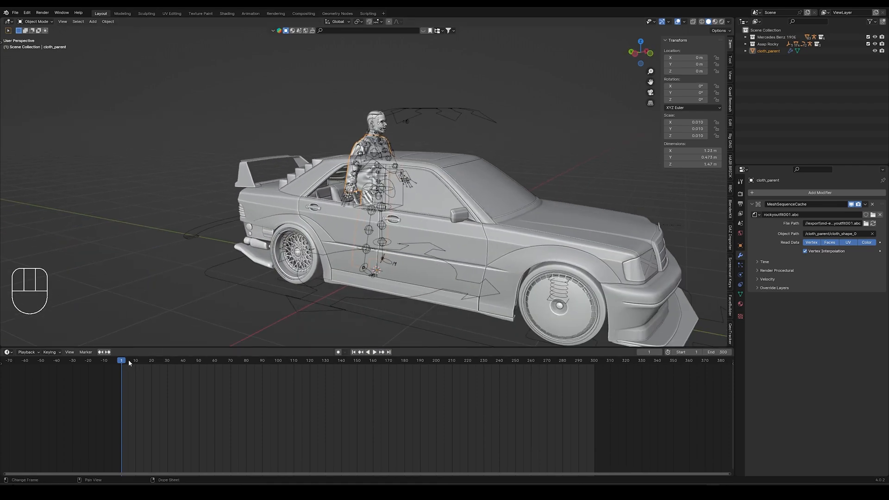
{"action": "left_click", "coordinate": [203, 360]}
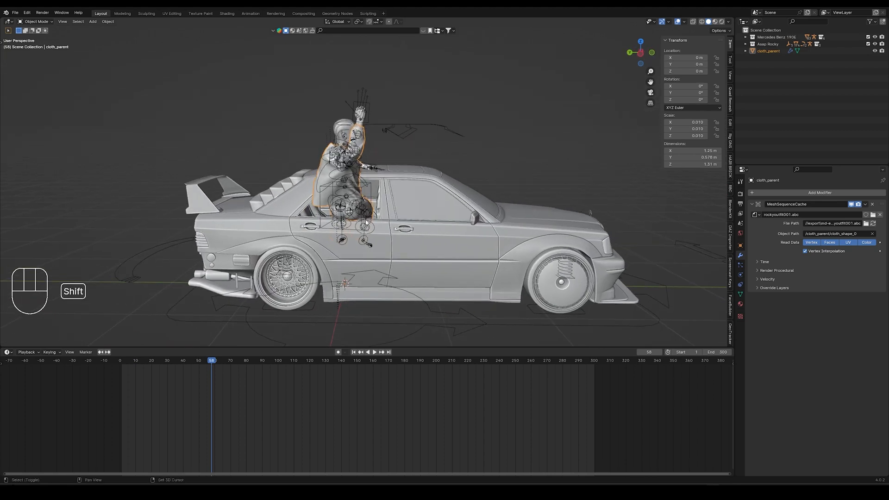
Enable Node Wrangler and load the outfit texture PNGs into the clothing's Principled BSDF.
{"action": "left_click", "coordinate": [227, 13]}
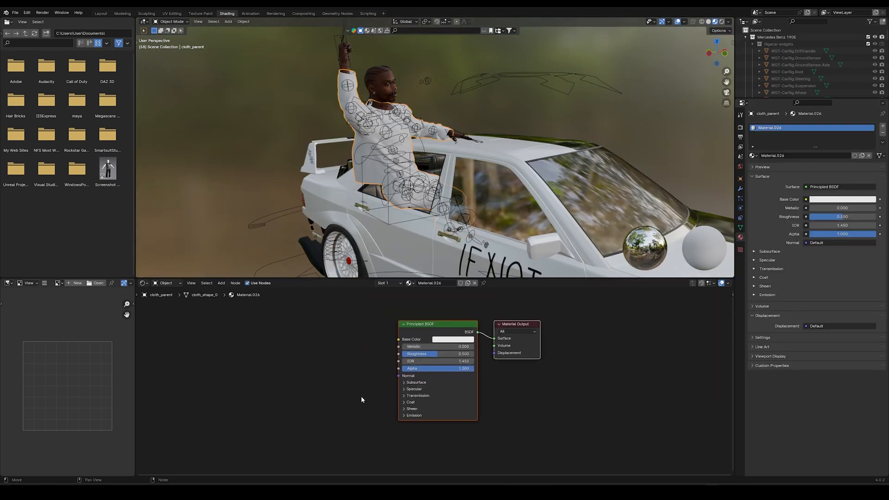
{"action": "left_click", "coordinate": [421, 323]}
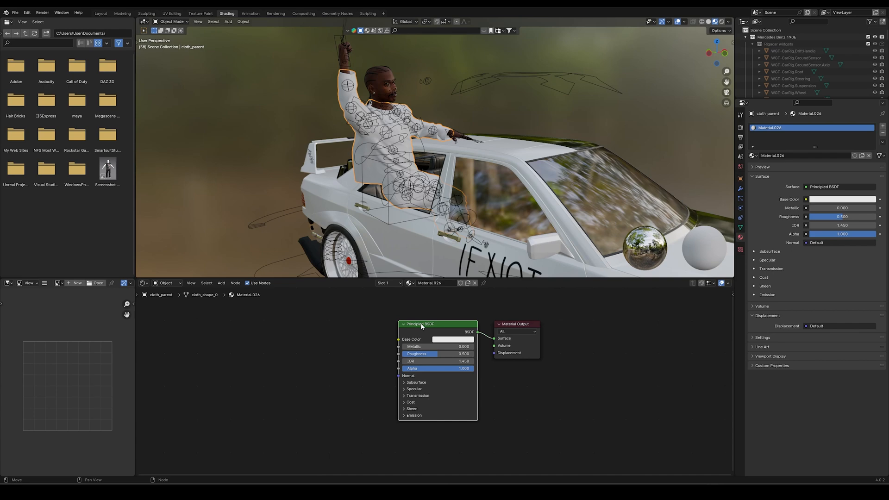
{"action": "left_click", "coordinate": [15, 12]}
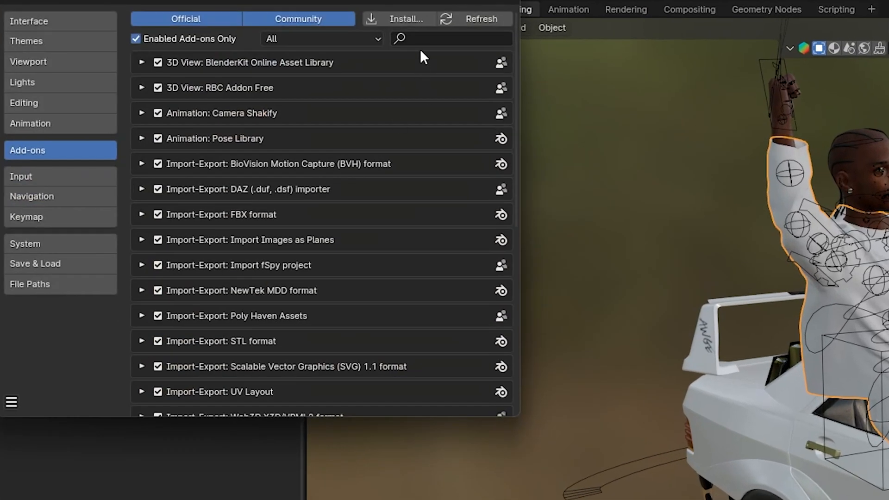
{"action": "type", "text": "node"}
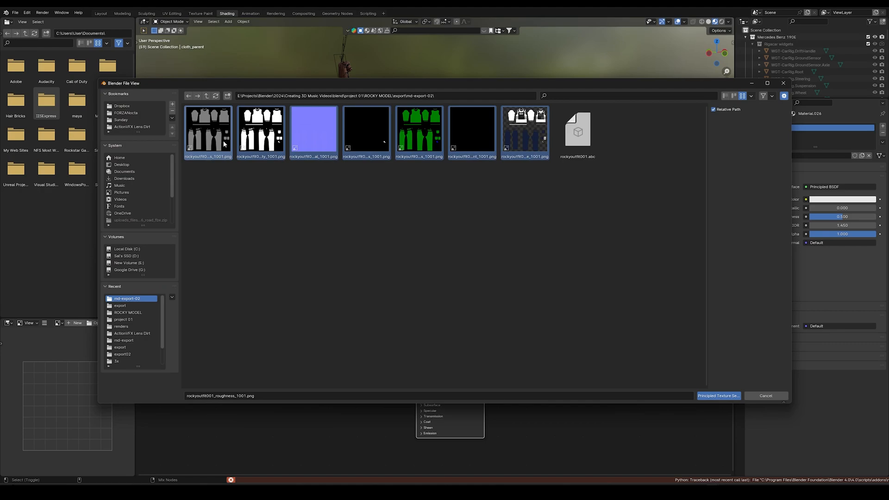
{"action": "left_click", "coordinate": [717, 395]}
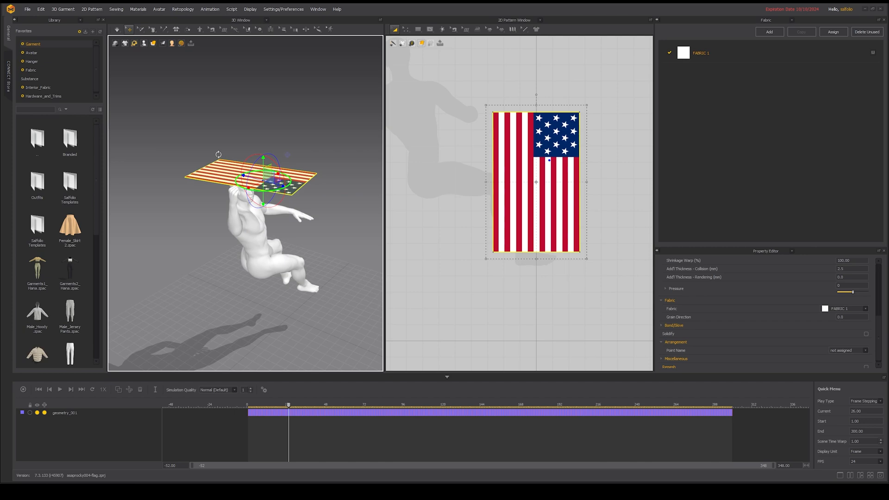
Position the American flag garment at the avatar's raised hand.
{"action": "left_click", "coordinate": [205, 29]}
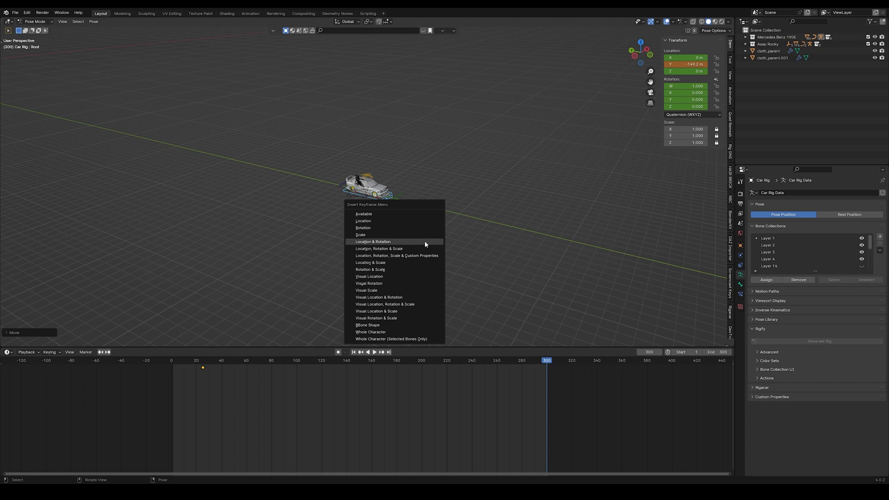
Keyframe the car root's location and rotation, and set interpolation to Linear.
{"action": "left_click", "coordinate": [373, 241]}
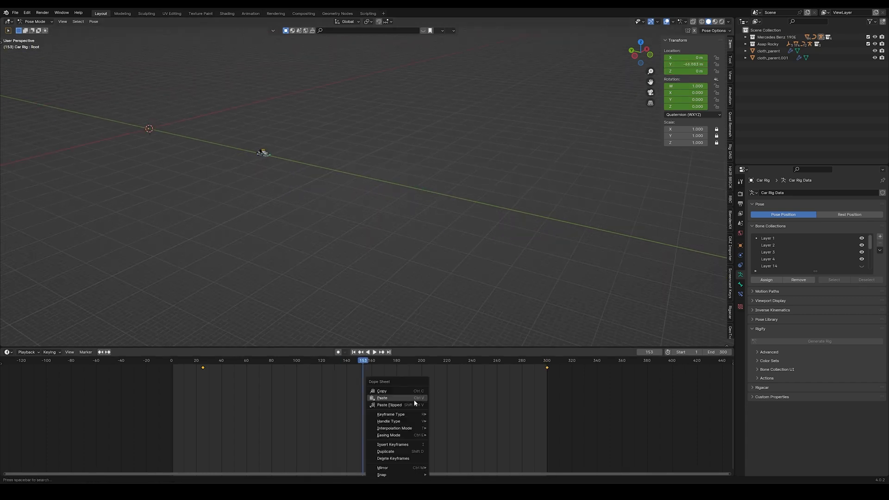
{"action": "mouse_move", "coordinate": [394, 427]}
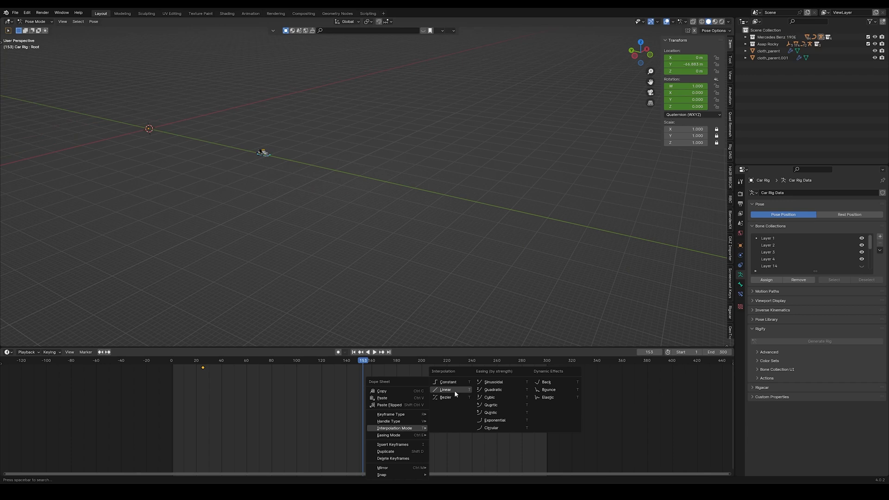
{"action": "left_click", "coordinate": [446, 389]}
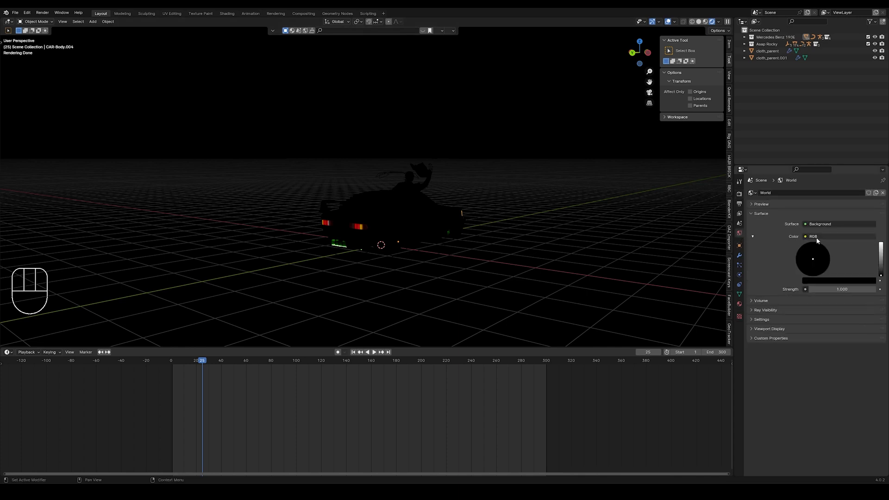
Replace the world Color with a Nishita Sky Texture.
{"action": "left_click", "coordinate": [833, 237]}
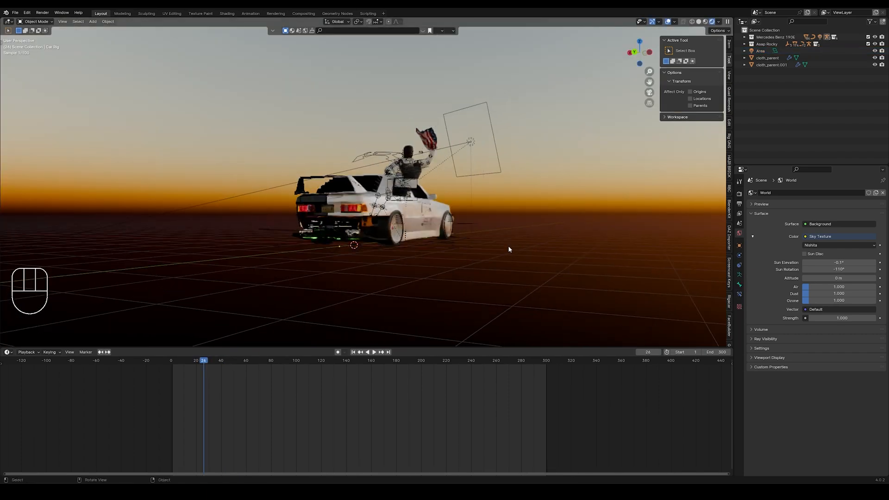
Add an object, then scroll the Pinterest board of car-window references.
{"action": "key", "text": "shift+a"}
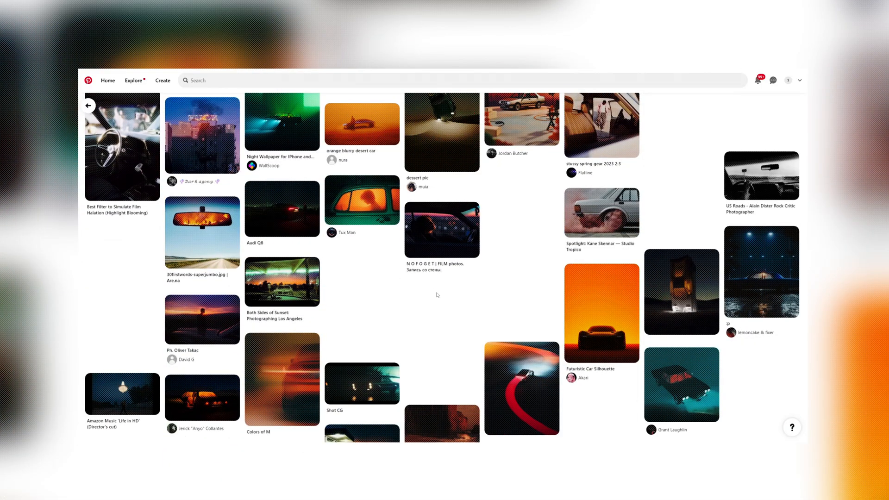
{"action": "scroll", "scroll_direction": "down", "scroll_amount": 3}
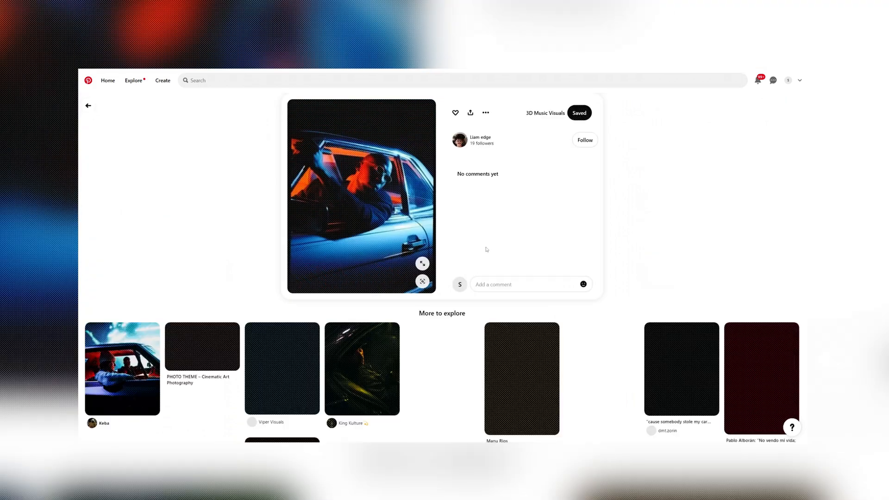
{"action": "scroll", "scroll_direction": "down", "scroll_amount": 3}
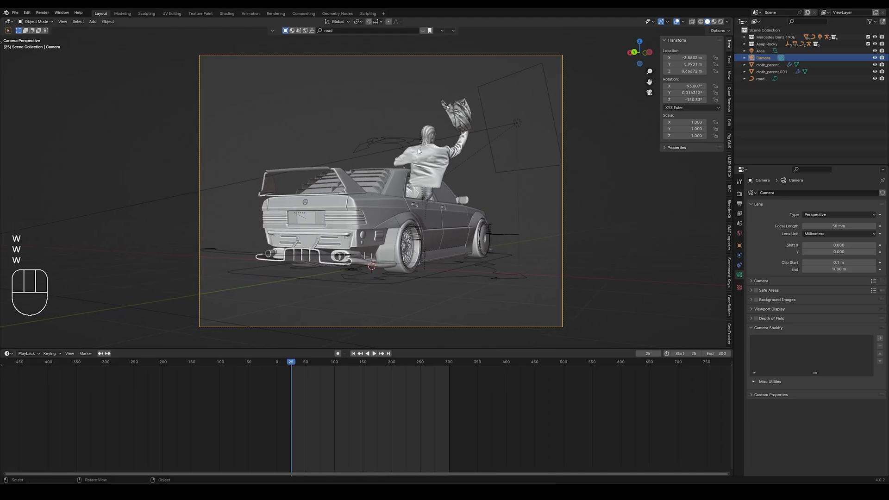
Apply a Camera Shakify preset to the camera and preview it in playback.
{"action": "key", "text": "ctrl+p"}
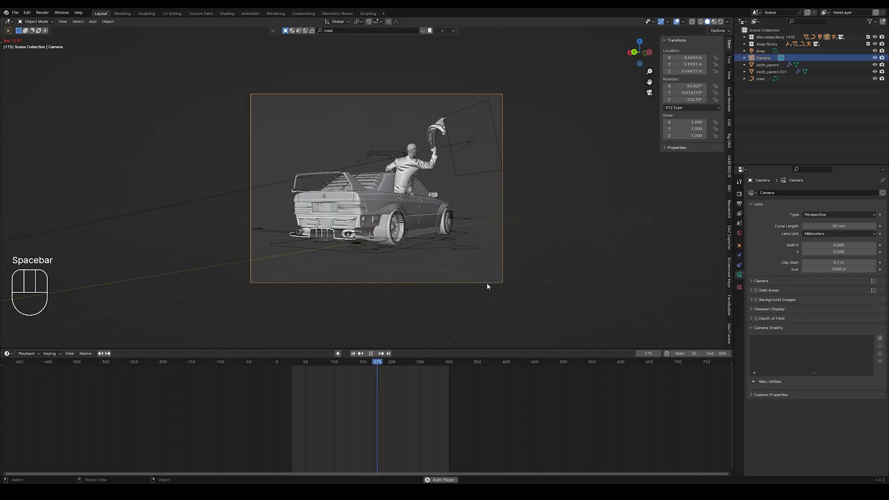
{"action": "key", "text": "space"}
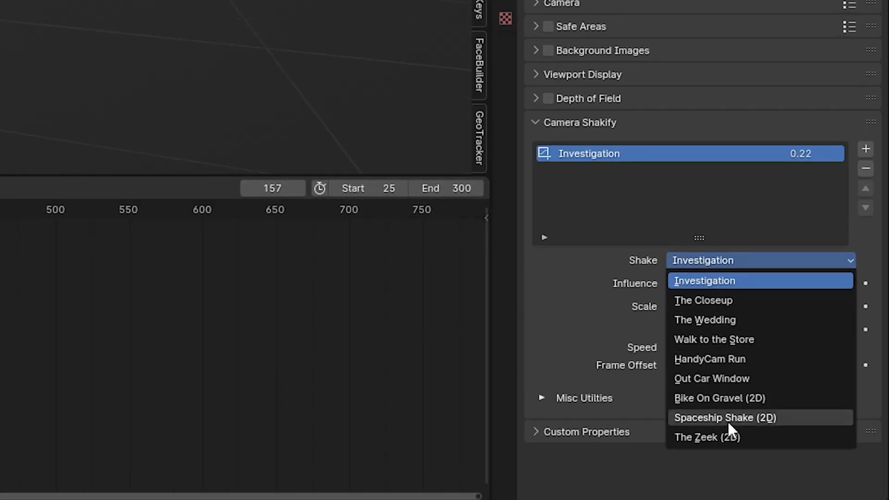
{"action": "left_click", "coordinate": [725, 418]}
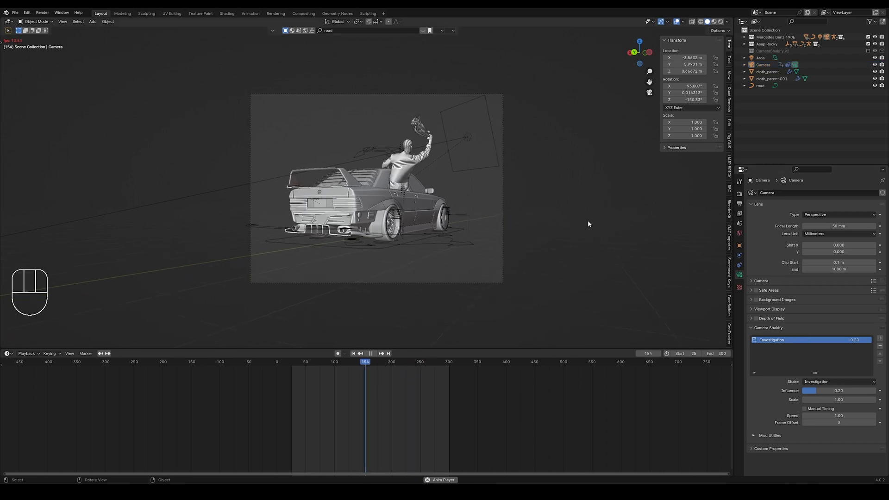
{"action": "left_click", "coordinate": [391, 361]}
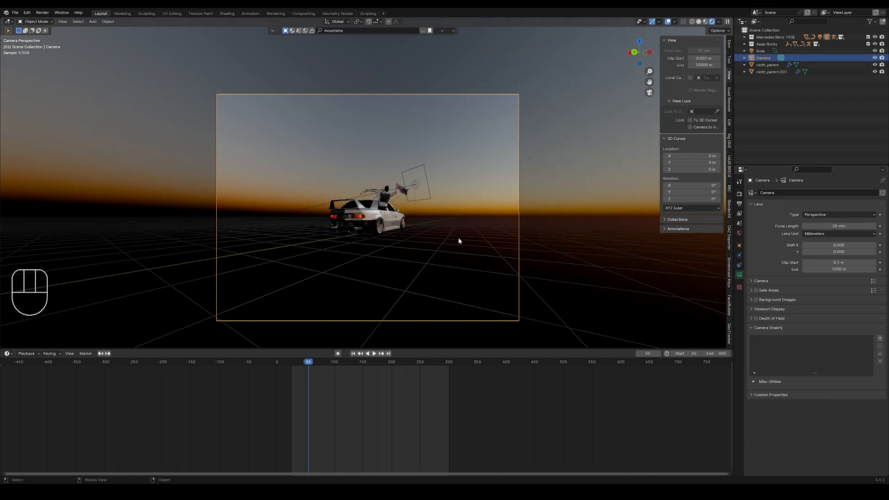
Change the camera focal length from 50 mm to 20 mm.
{"action": "key", "text": "w"}
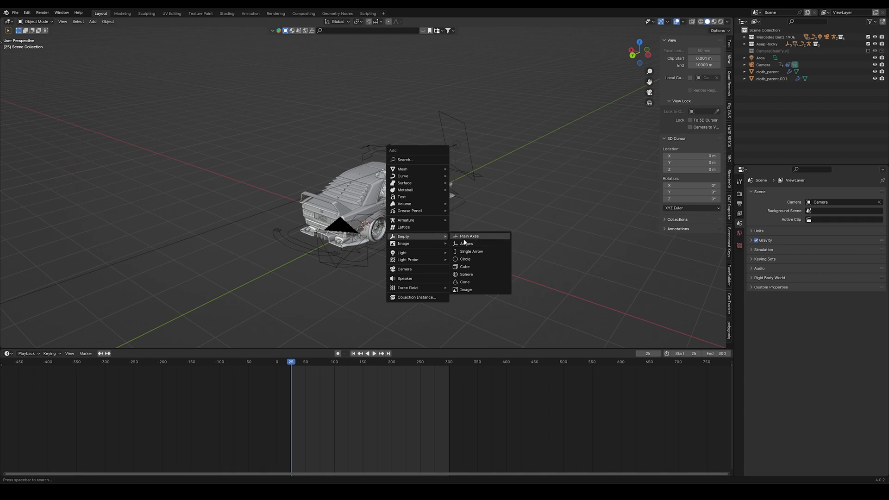
Add a Plain Axes empty, parent the camera to it, and keyframe at frame 25.
{"action": "left_click", "coordinate": [469, 236]}
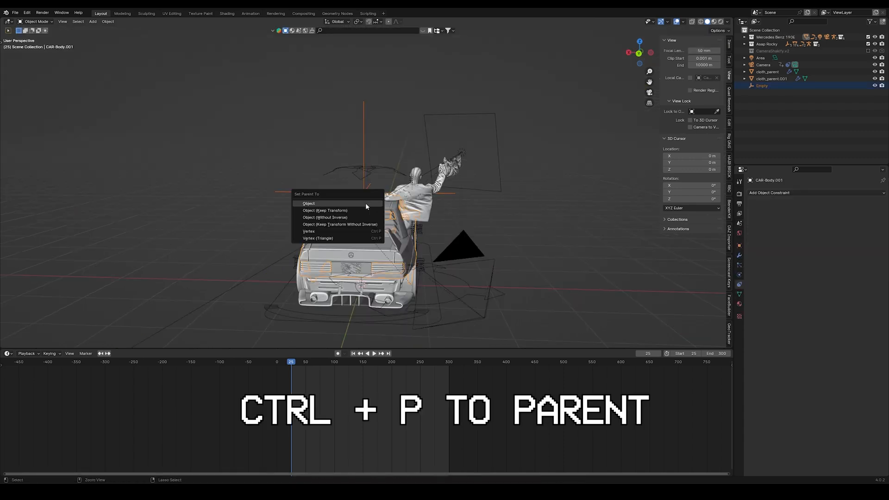
{"action": "left_click", "coordinate": [309, 203]}
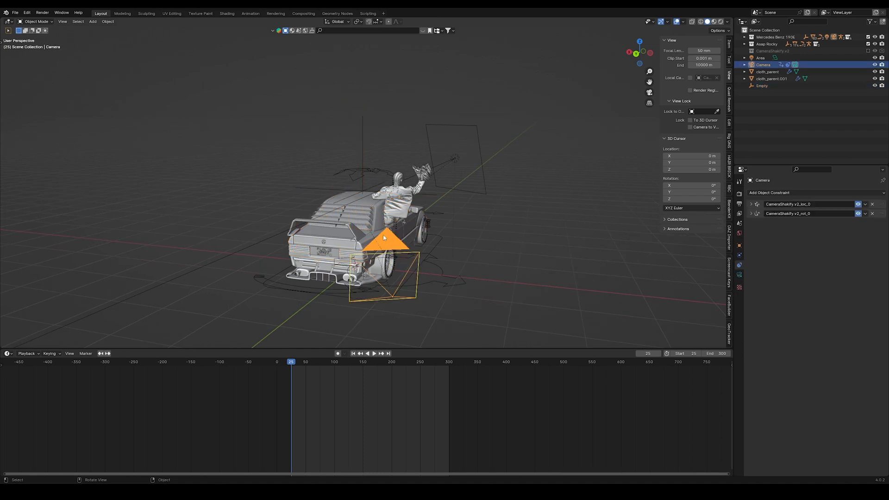
{"action": "key", "text": "alt+p"}
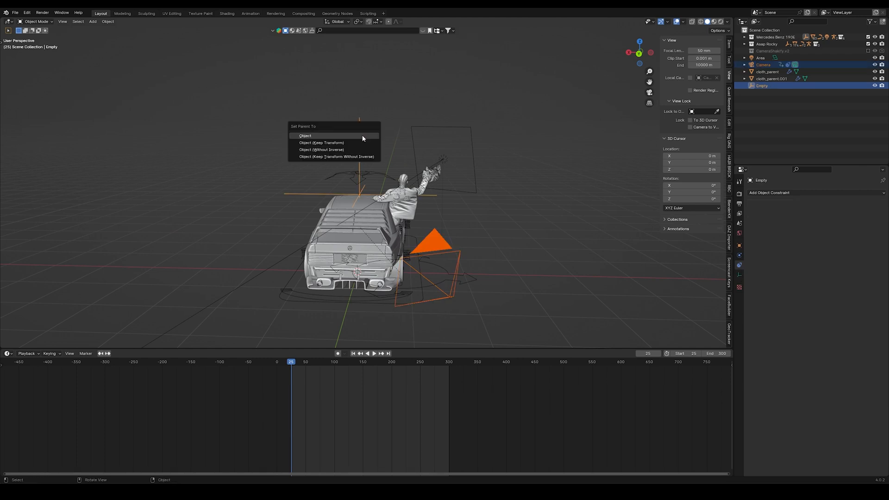
{"action": "left_click", "coordinate": [305, 135]}
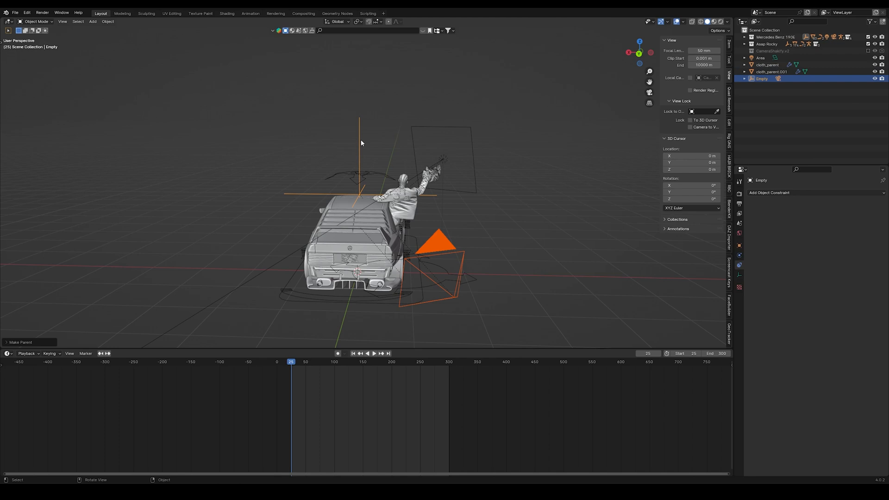
{"action": "left_click", "coordinate": [373, 353]}
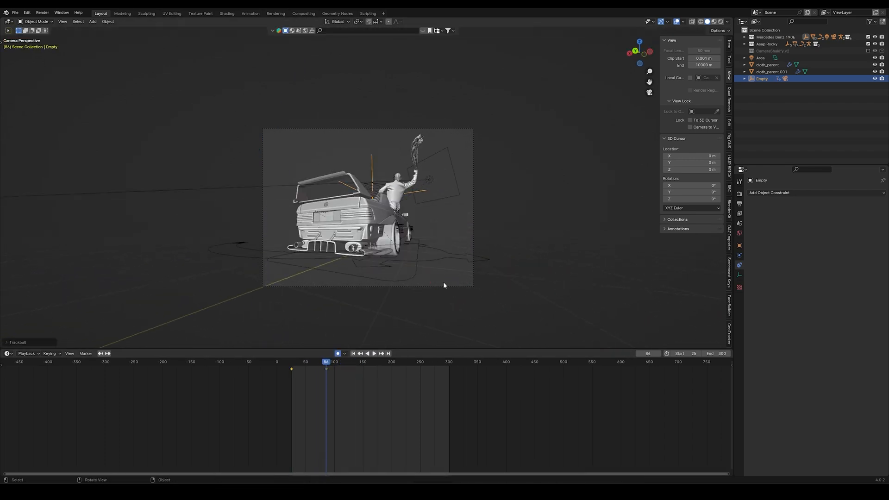
Keyframe the empty on later frames up to 300, then play back the camera sweep.
{"action": "left_click", "coordinate": [367, 353]}
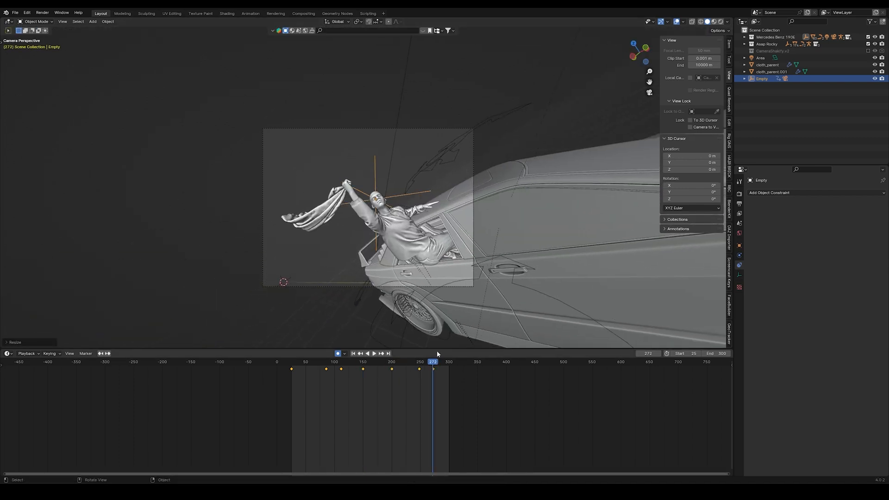
{"action": "left_click", "coordinate": [374, 354]}
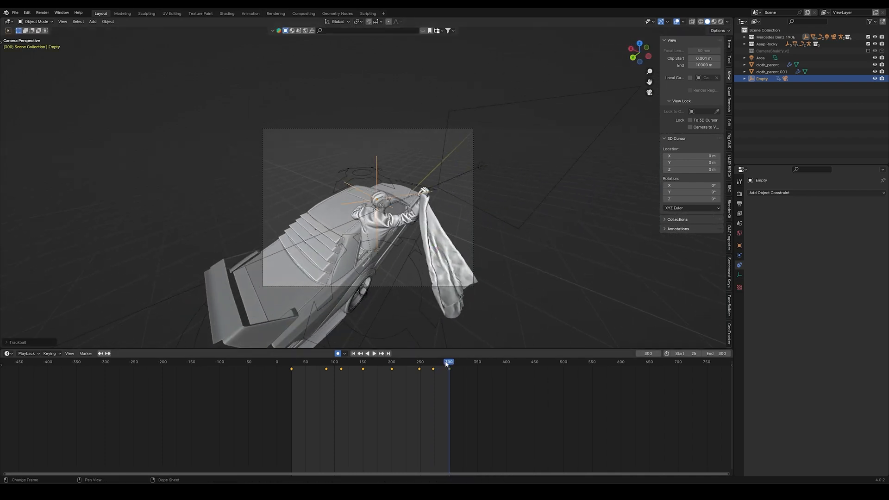
{"action": "left_click", "coordinate": [373, 353]}
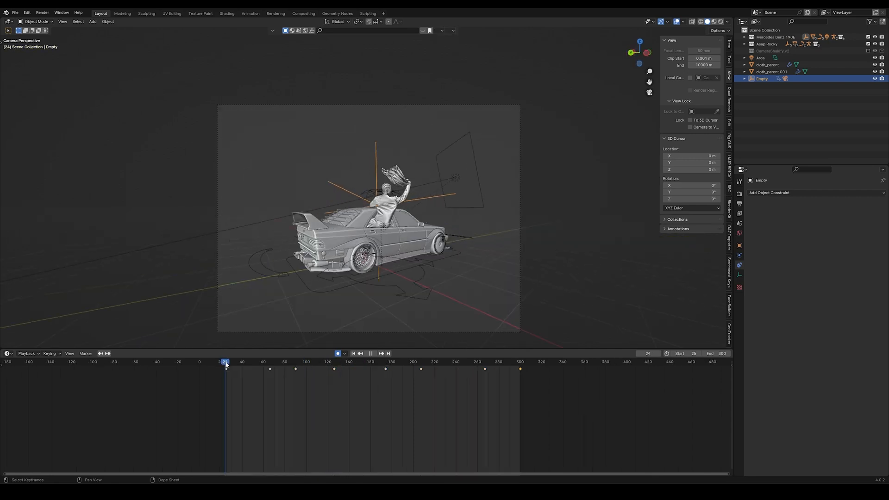
{"action": "left_click", "coordinate": [380, 362]}
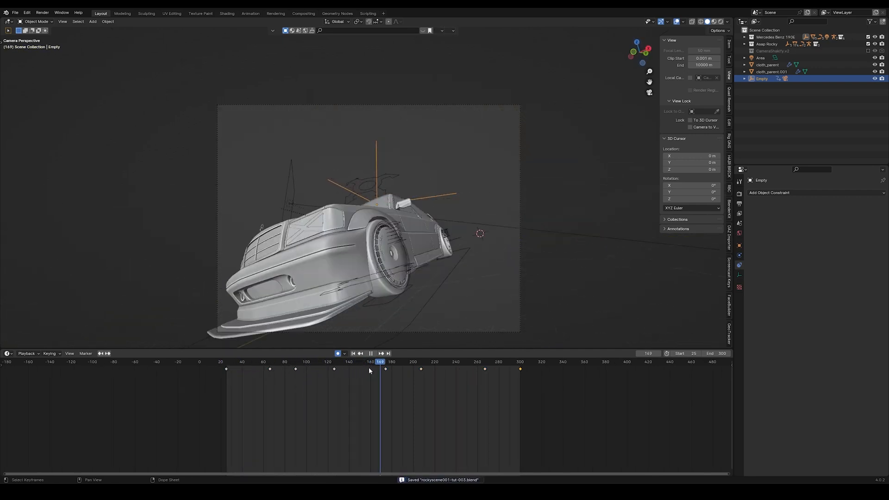
{"action": "left_click", "coordinate": [521, 361]}
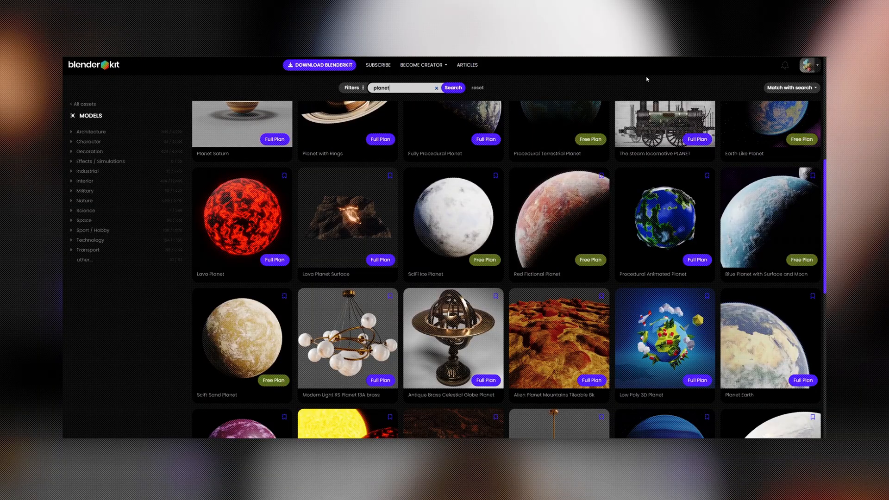
Scroll through the BlenderKit 'planet' model search results.
{"action": "scroll", "scroll_direction": "down", "scroll_amount": 3}
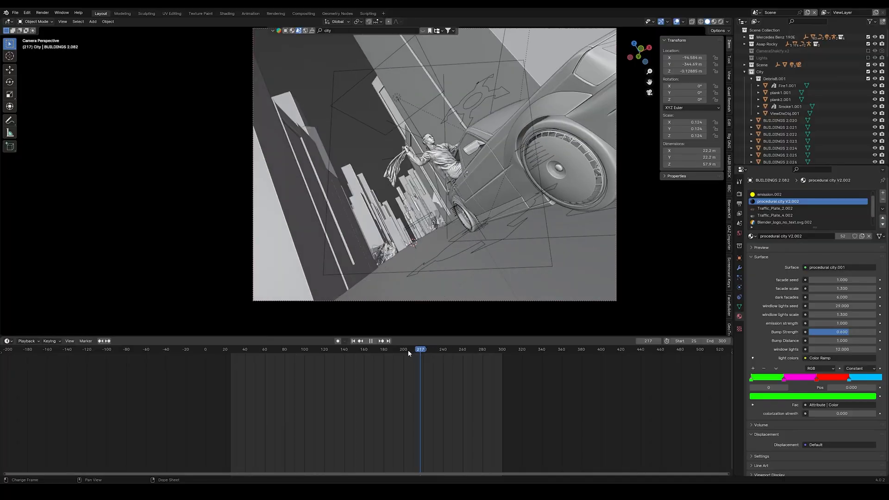
View the appended city from top orthographic and move the fire emitter among buildings.
{"action": "left_click", "coordinate": [300, 349]}
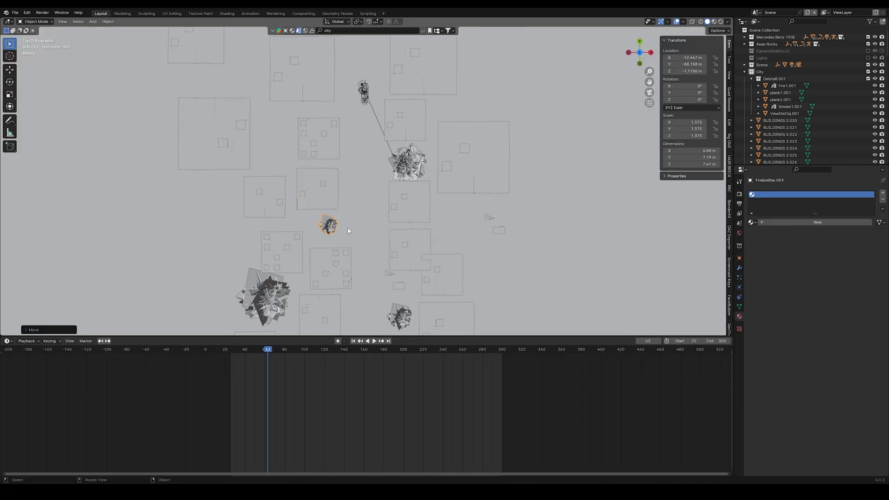
{"action": "left_click", "coordinate": [282, 251]}
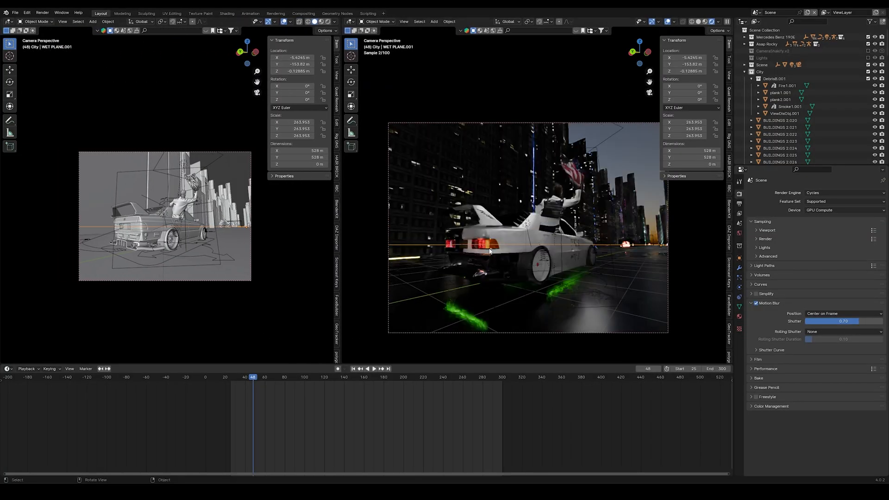
Open the compositor to route the render through a 0.150 Lens Distortion node.
{"action": "left_click", "coordinate": [6, 29]}
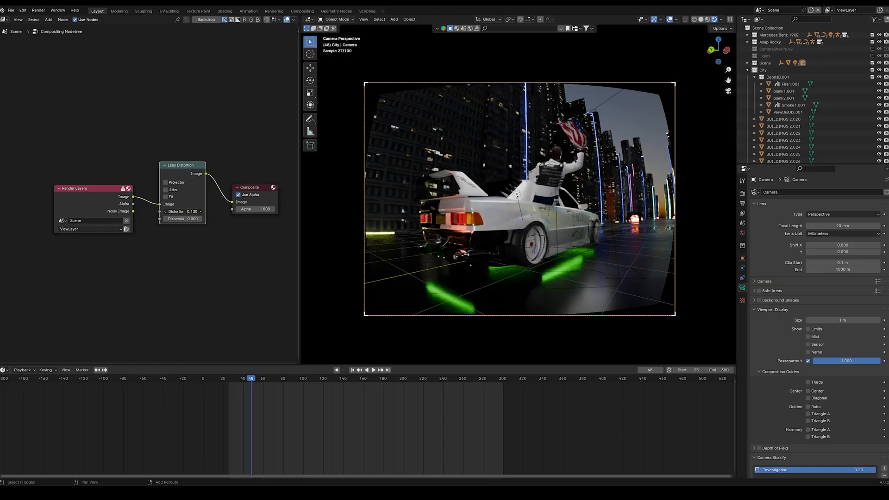
Set Lens Distortion -0.020, dispersion 0.140, and add a Streaks Glare before Composite.
{"action": "left_click", "coordinate": [182, 211]}
{"action": "type", "text": "gl"}
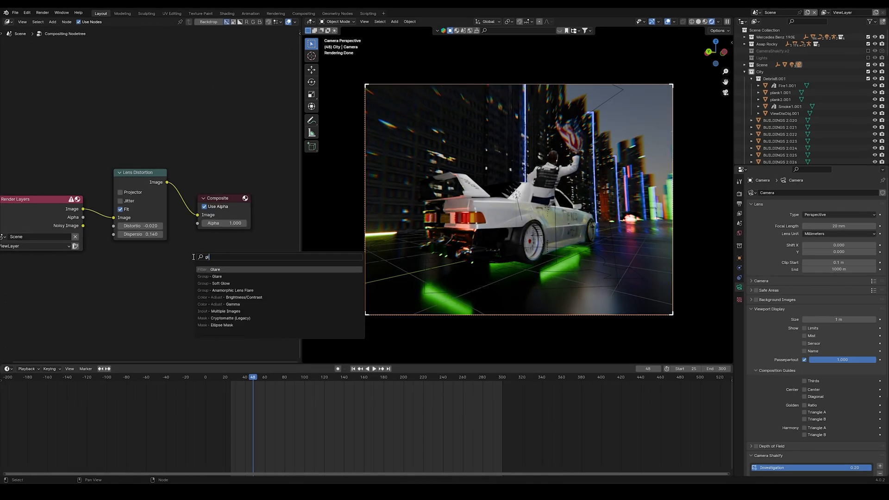
{"action": "left_click", "coordinate": [215, 270]}
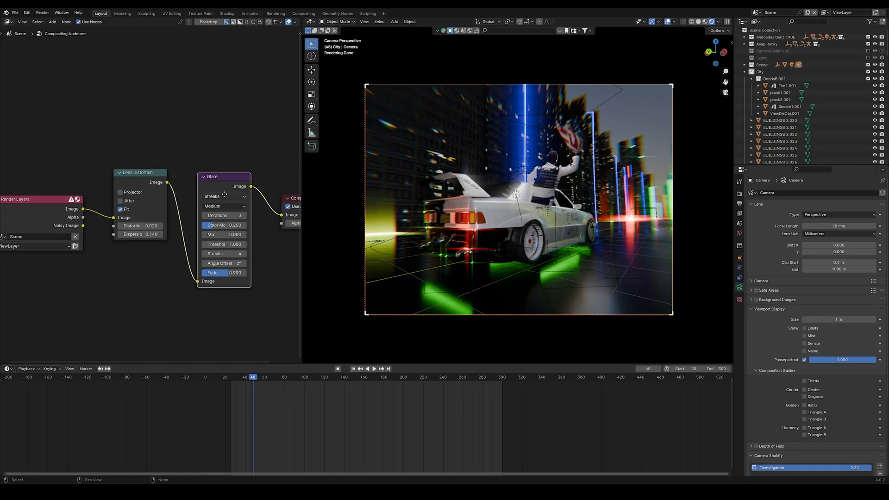
{"action": "left_click", "coordinate": [224, 206]}
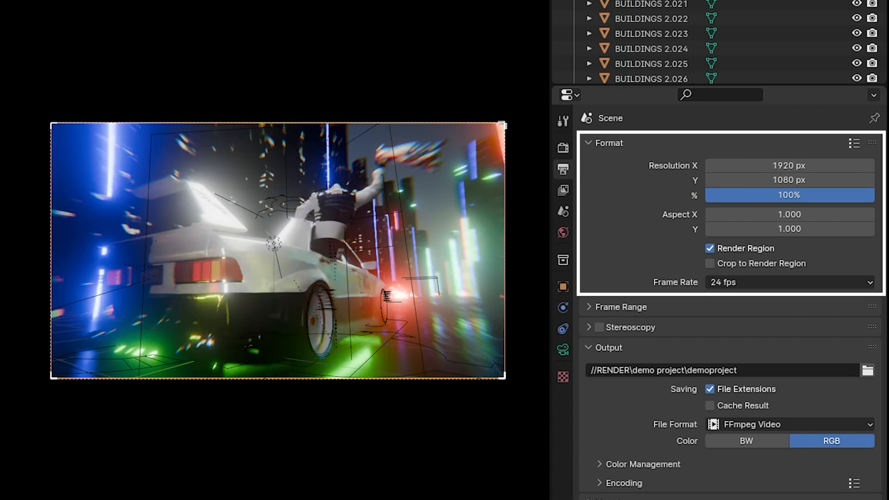
Set the output File Format to FFmpeg Video and pick an Encoding container.
{"action": "left_click", "coordinate": [788, 166]}
{"action": "type", "text": "1440"}
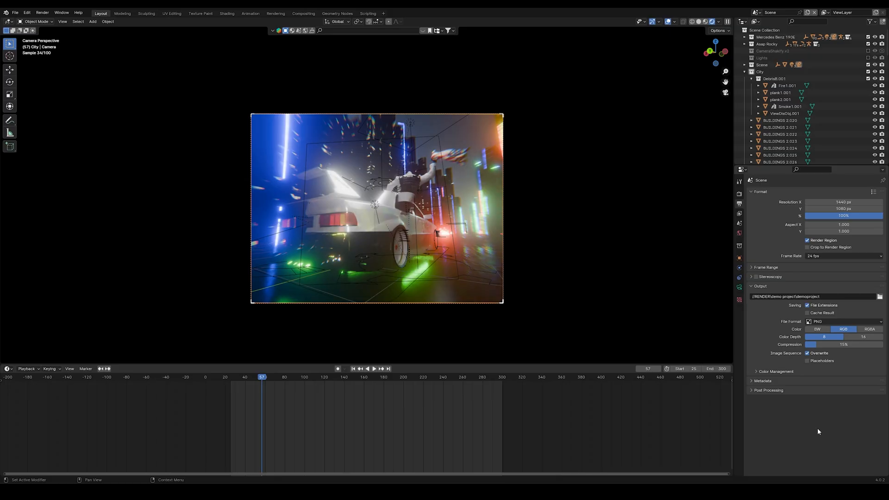
{"action": "left_click", "coordinate": [843, 322]}
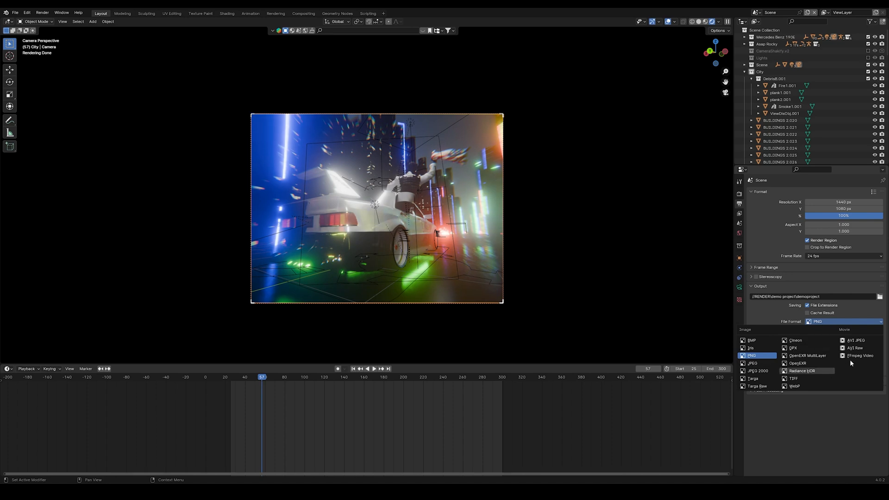
{"action": "left_click", "coordinate": [859, 355]}
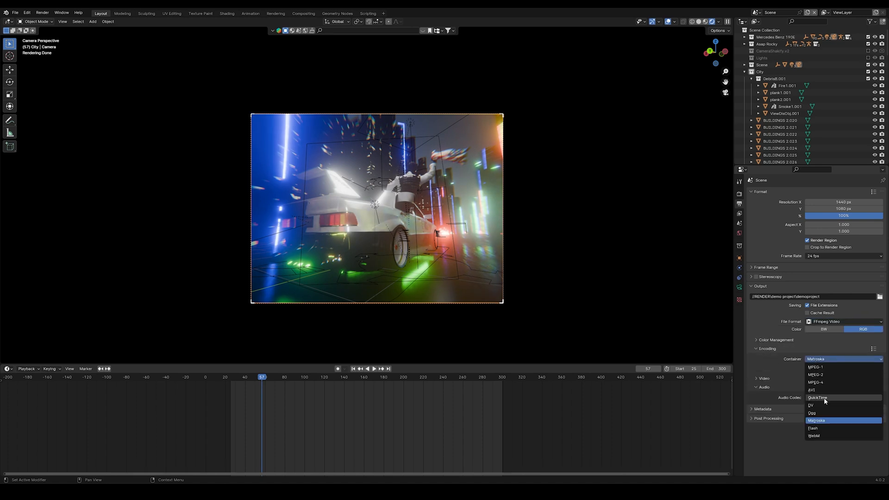
{"action": "left_click", "coordinate": [815, 382]}
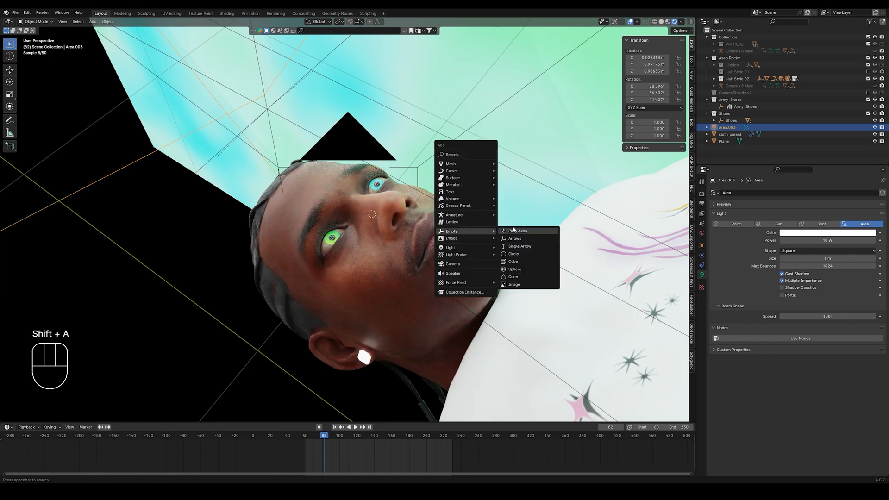
Add a Plain Axes empty to the character close-up viewport.
{"action": "left_click", "coordinate": [519, 230]}
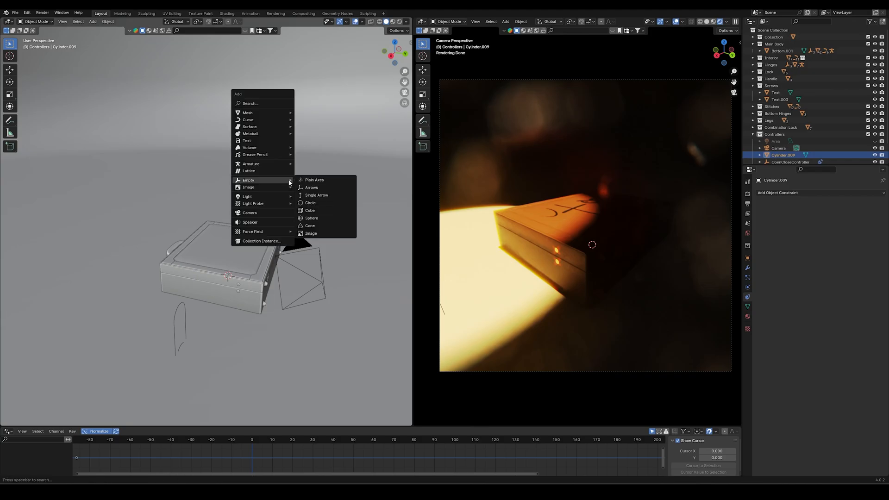
Add a Plain Axes controller empty, constrain the camera, and play its frames 1–200 move.
{"action": "left_click", "coordinate": [315, 179]}
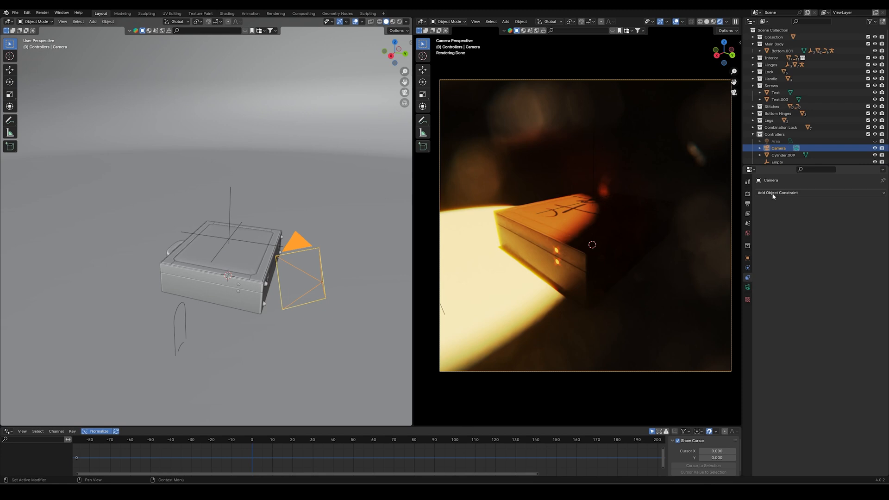
{"action": "left_click", "coordinate": [777, 193]}
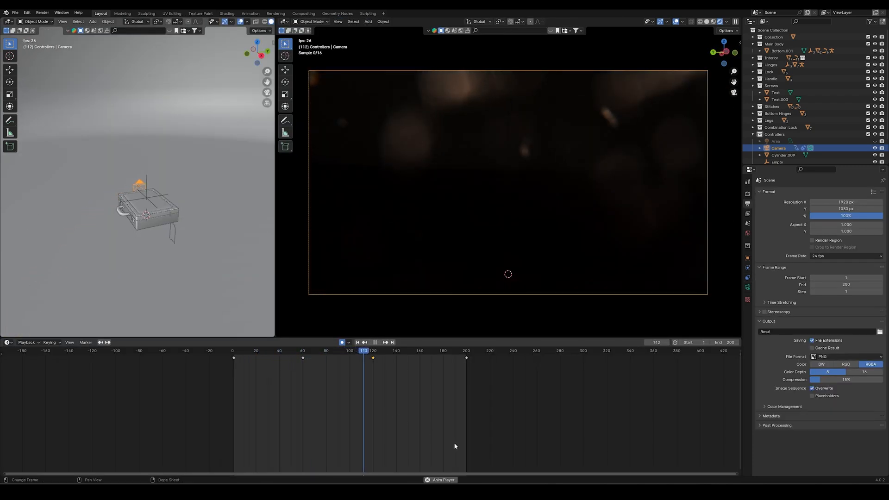
{"action": "left_click", "coordinate": [441, 350]}
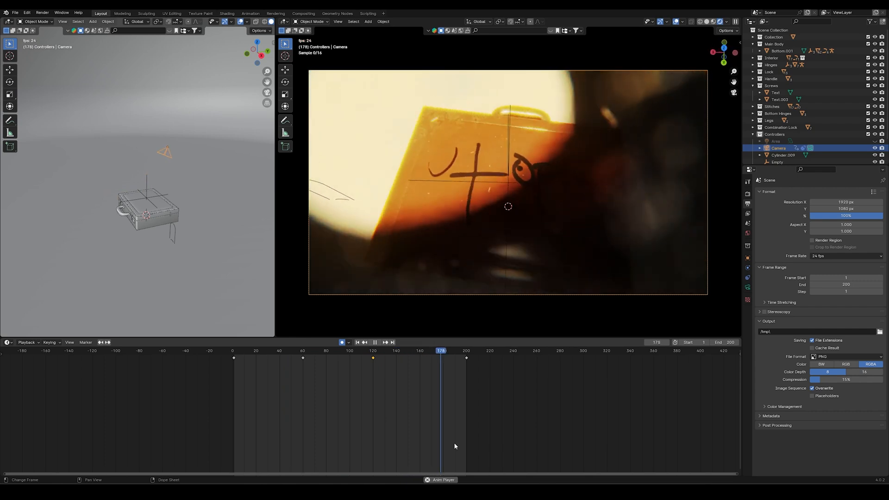